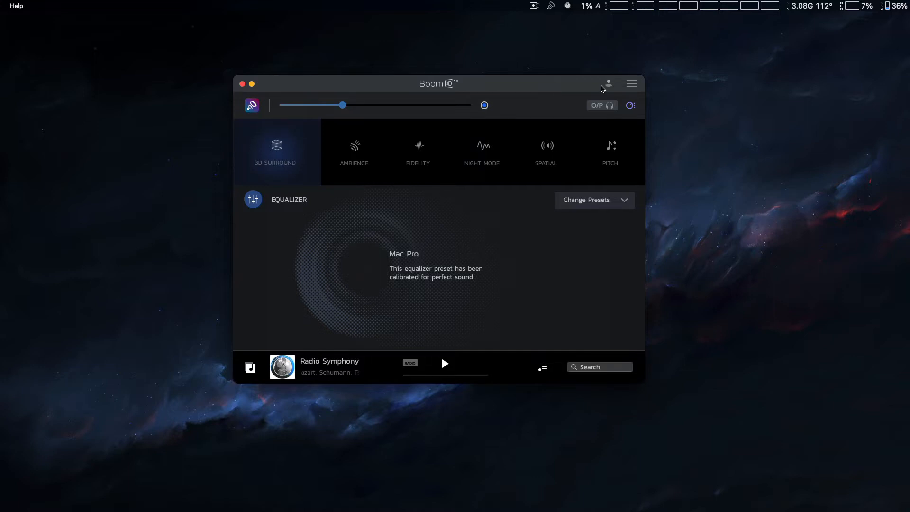
Step: Check the account details, then show the output device and speaker type choices
click(607, 84)
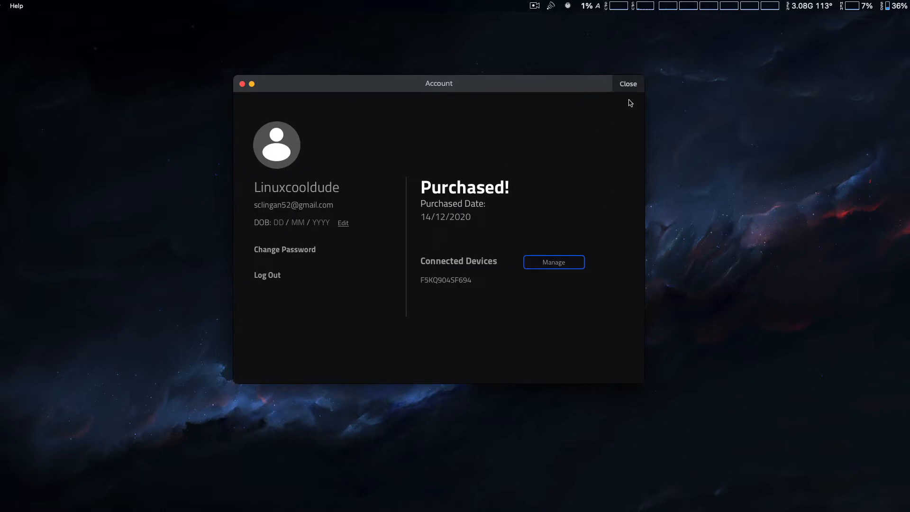
mouse_move(638, 97)
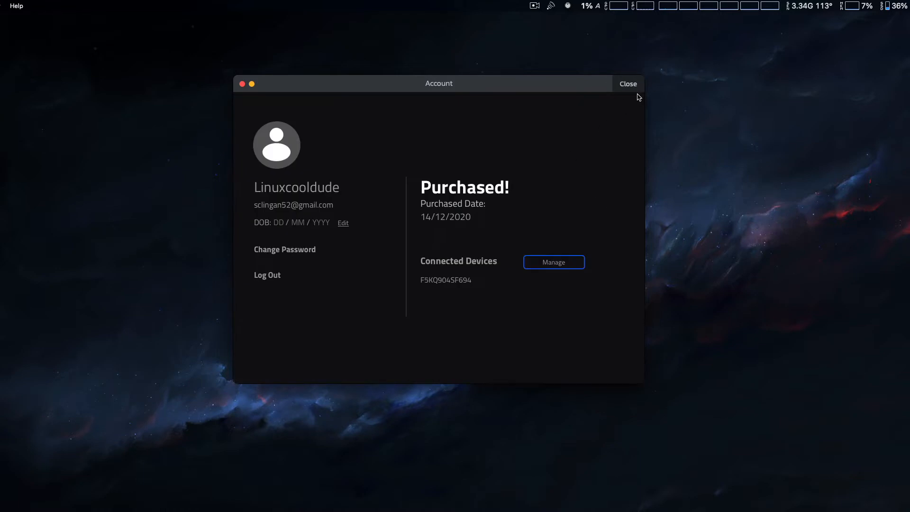
click(628, 84)
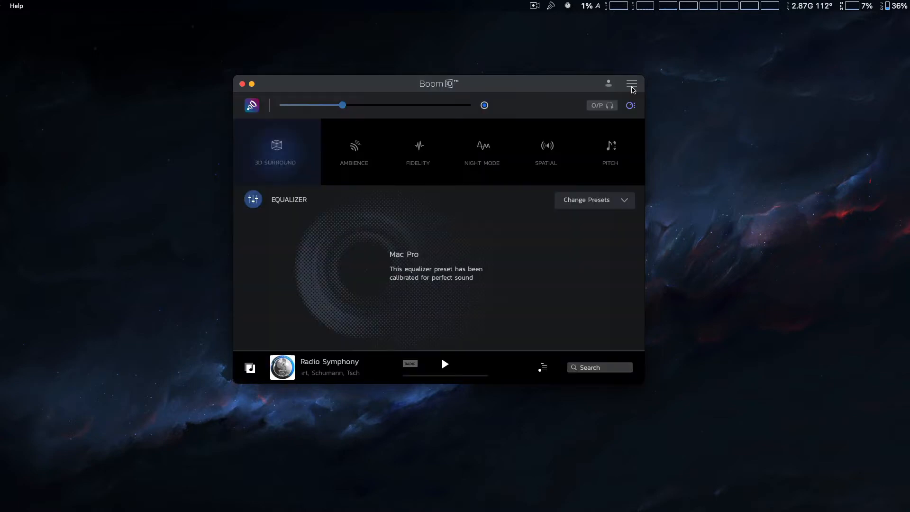
mouse_move(564, 83)
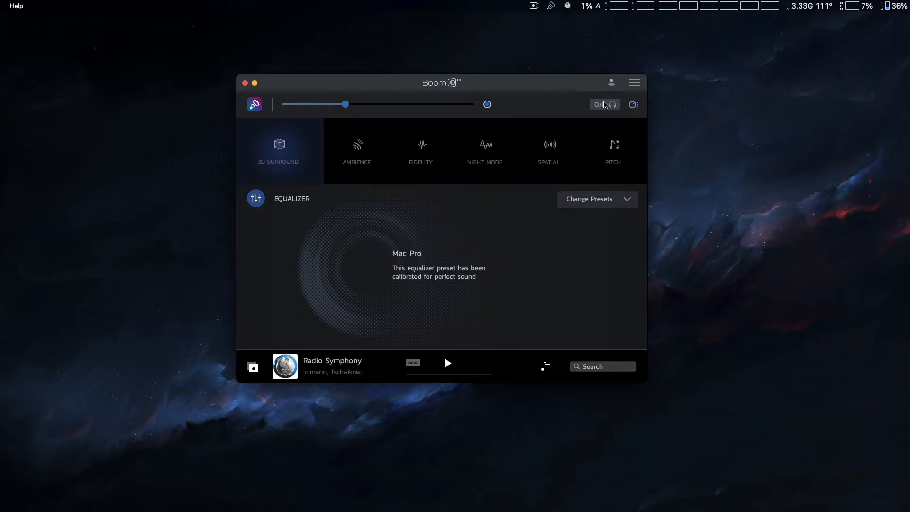
click(604, 104)
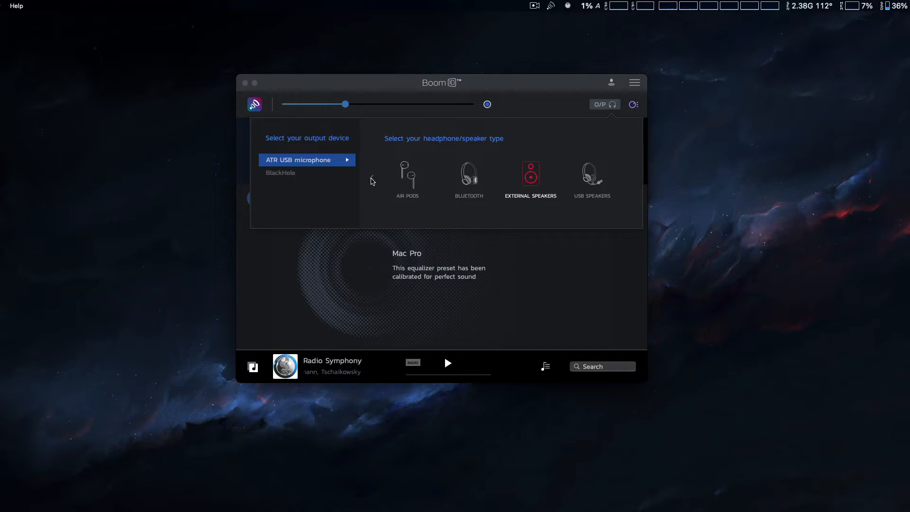
mouse_move(530, 172)
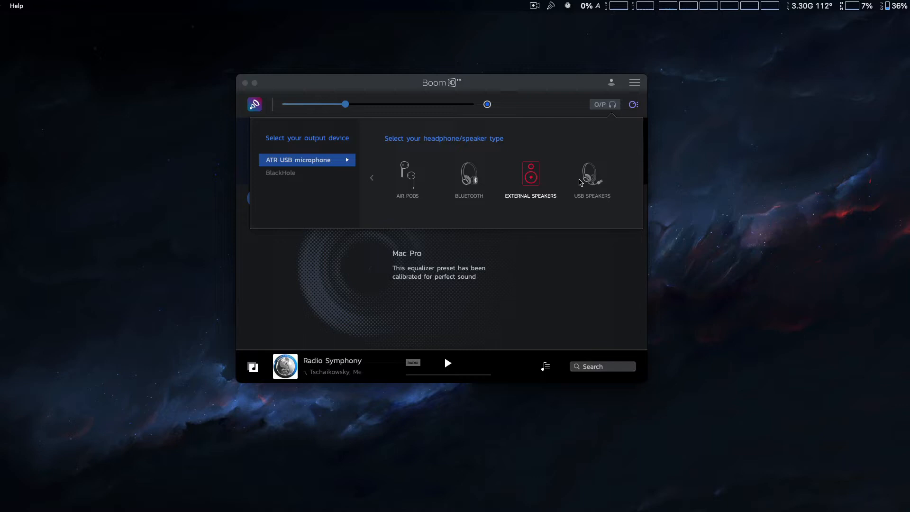
mouse_move(542, 184)
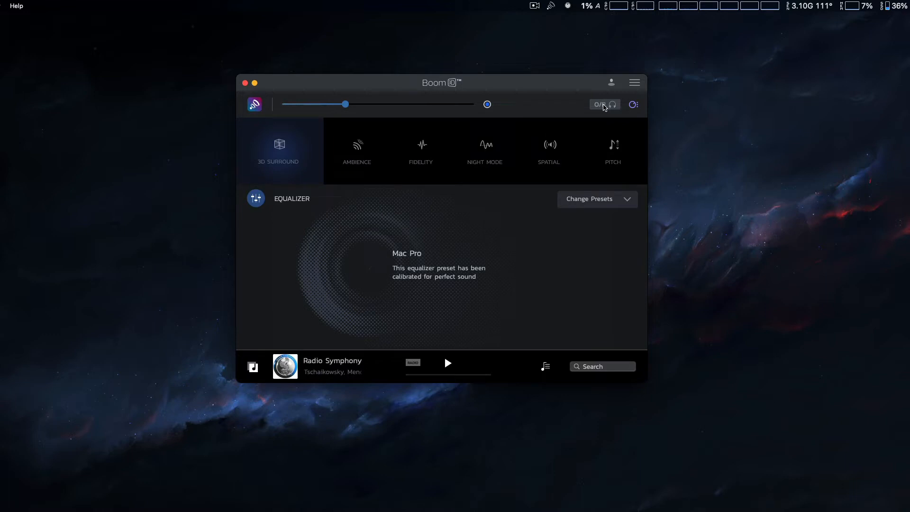
mouse_move(513, 281)
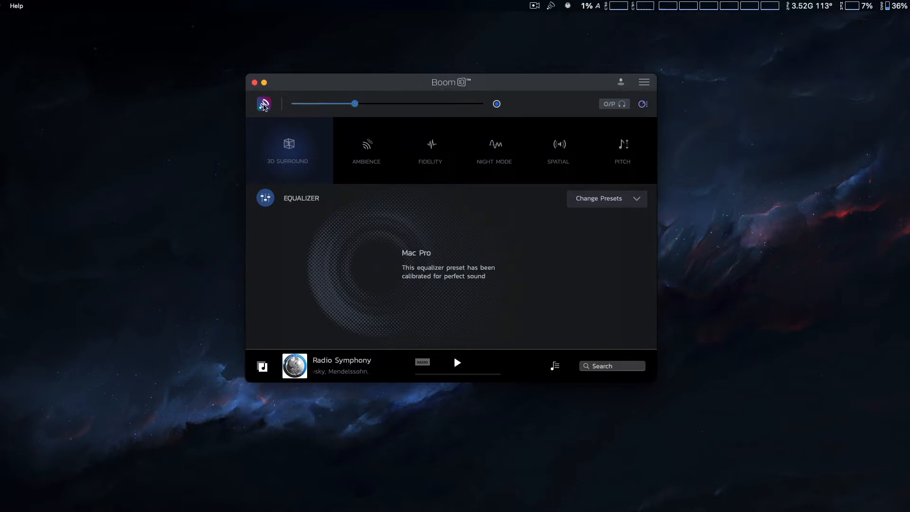
Step: Toggle audio enhancement off and back on, and review per-app volume levels
click(264, 104)
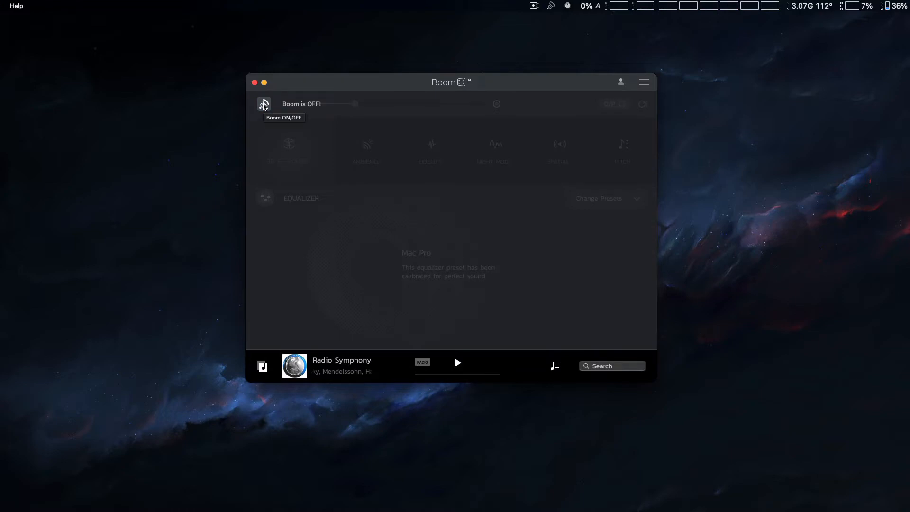
click(264, 104)
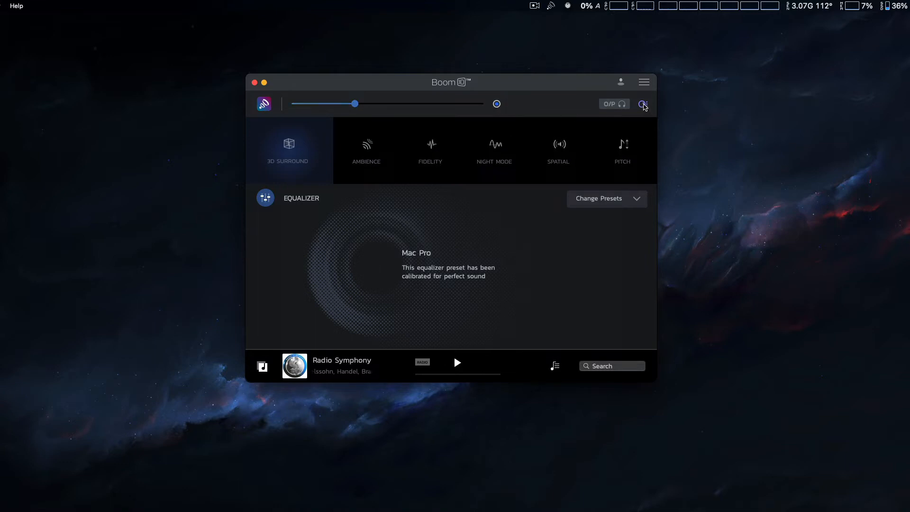
click(643, 104)
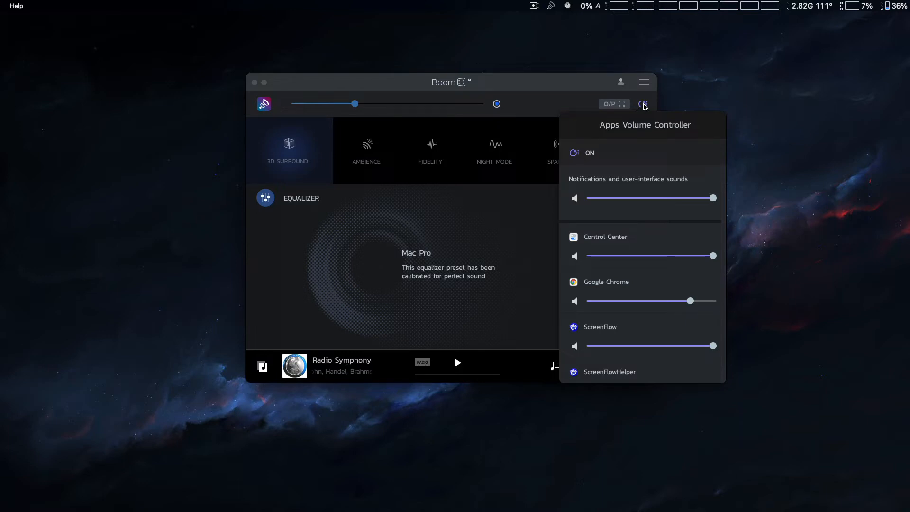
mouse_move(656, 230)
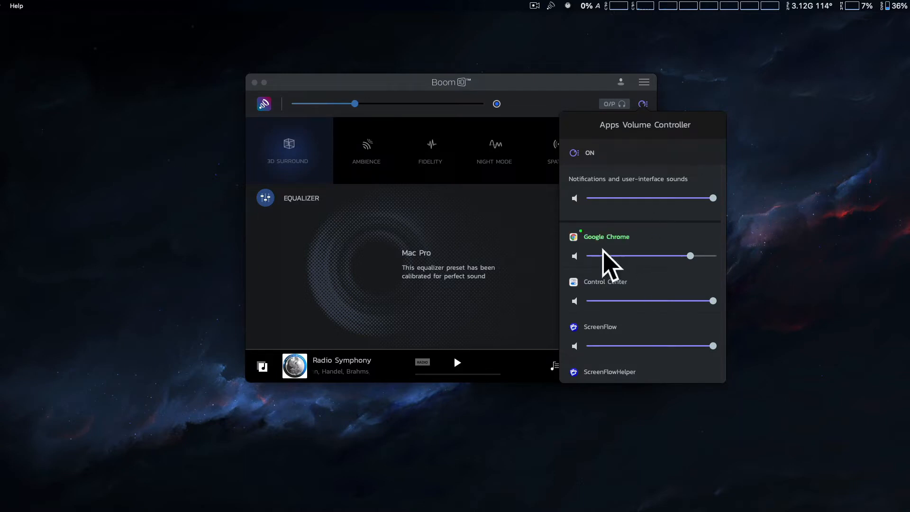
mouse_move(637, 103)
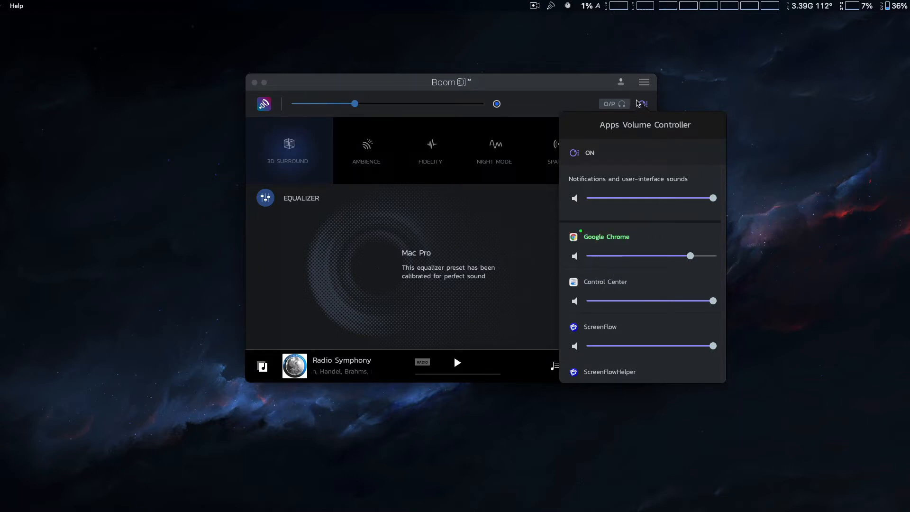
click(642, 103)
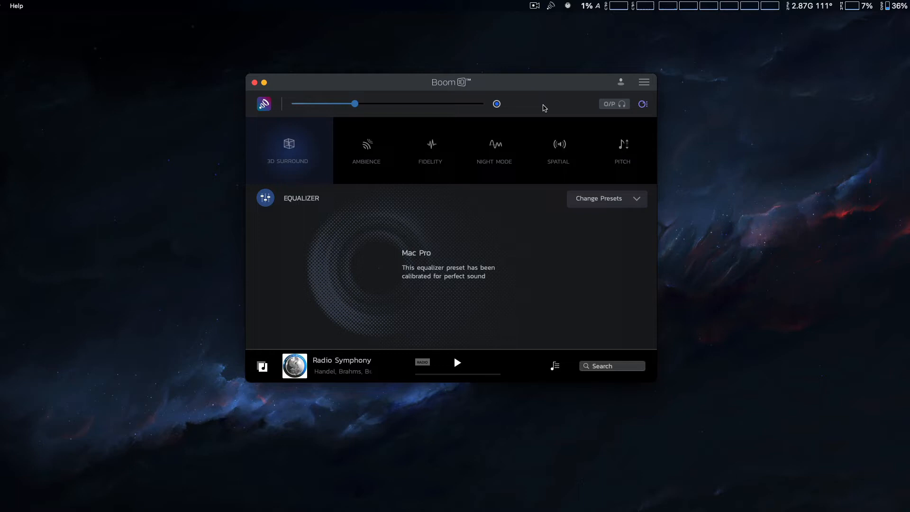
mouse_move(288, 148)
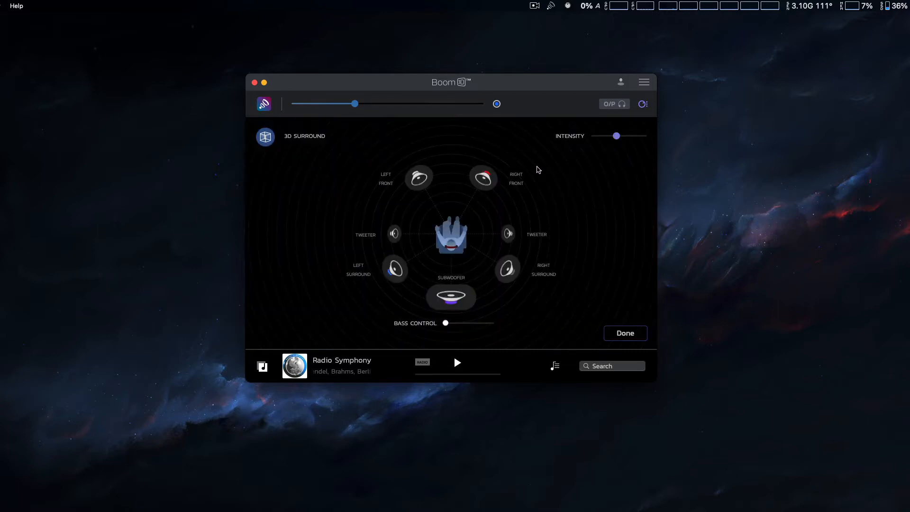
mouse_move(605, 222)
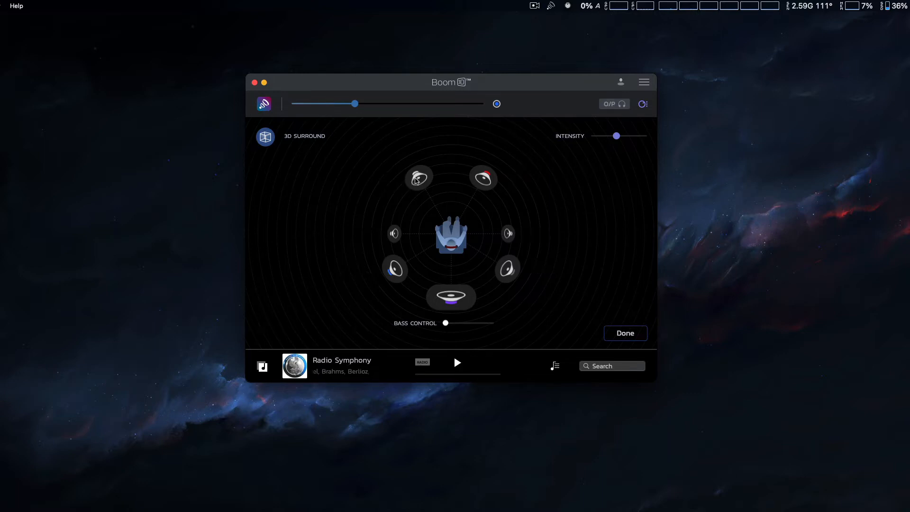
mouse_move(480, 178)
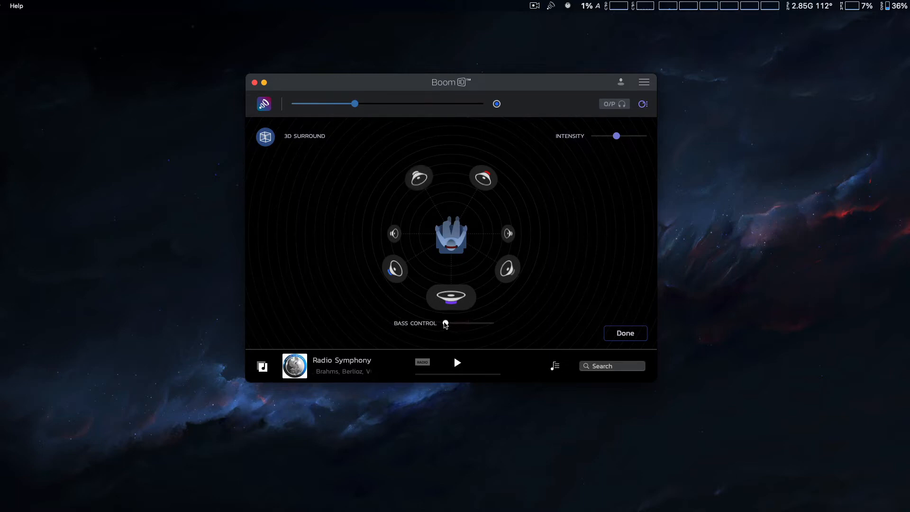
Step: Adjust subwoofer bass and 3D surround intensity, then apply the Mac Pro preset
drag(445, 323, 465, 323)
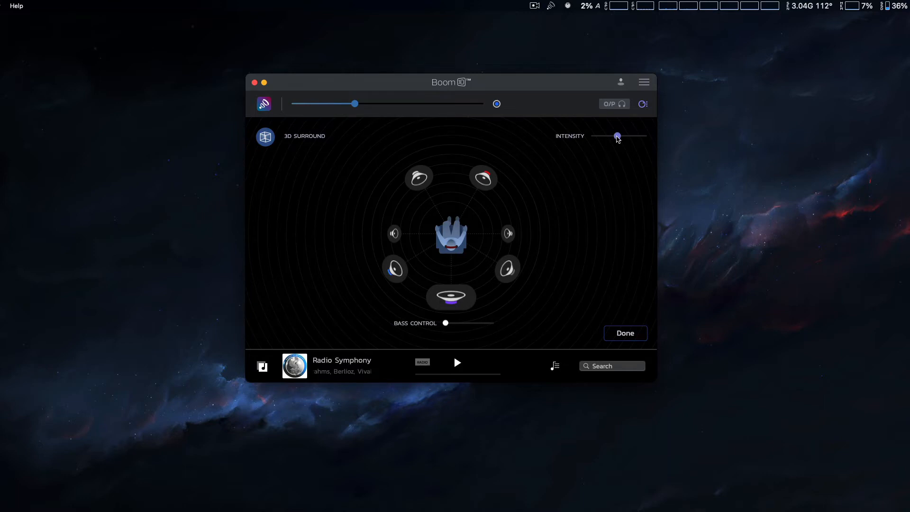
drag(617, 136, 605, 136)
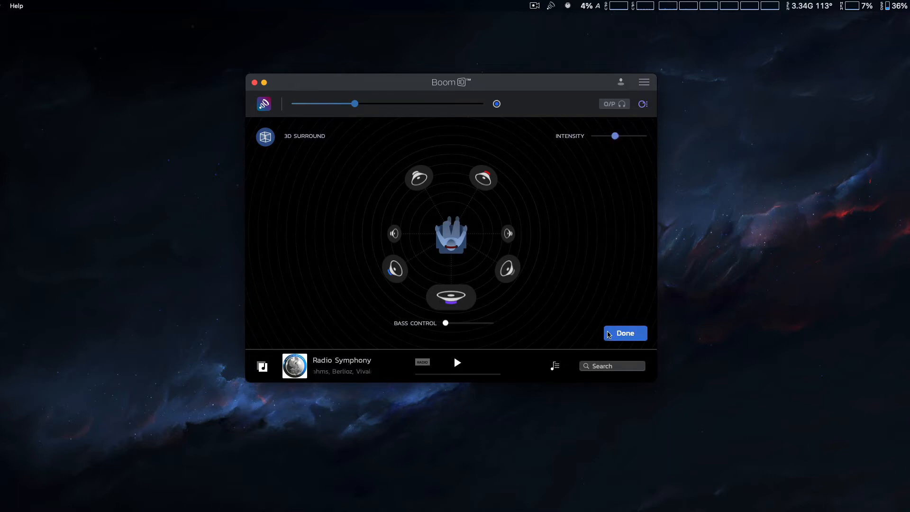
click(625, 333)
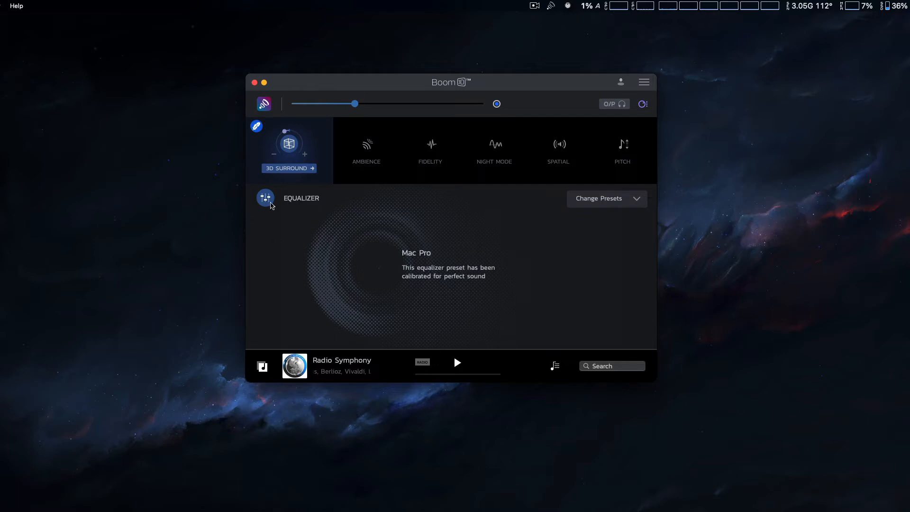
click(289, 144)
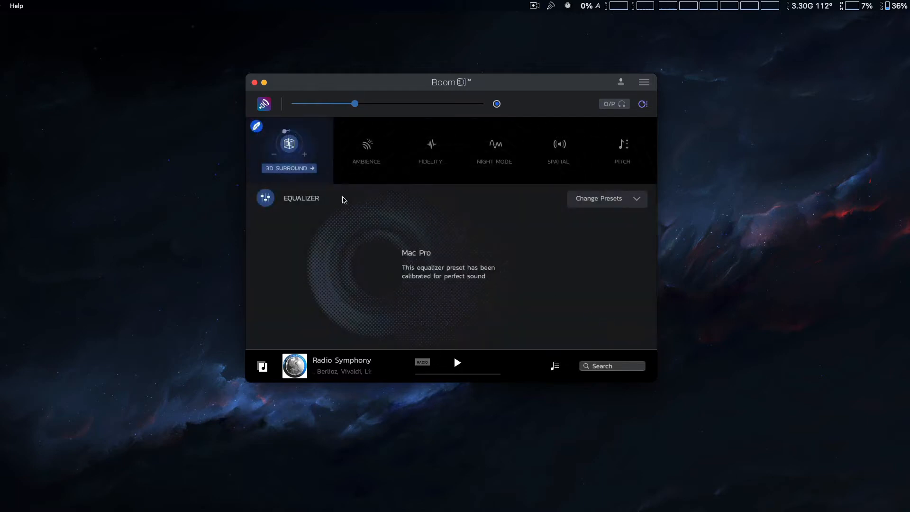
mouse_move(256, 127)
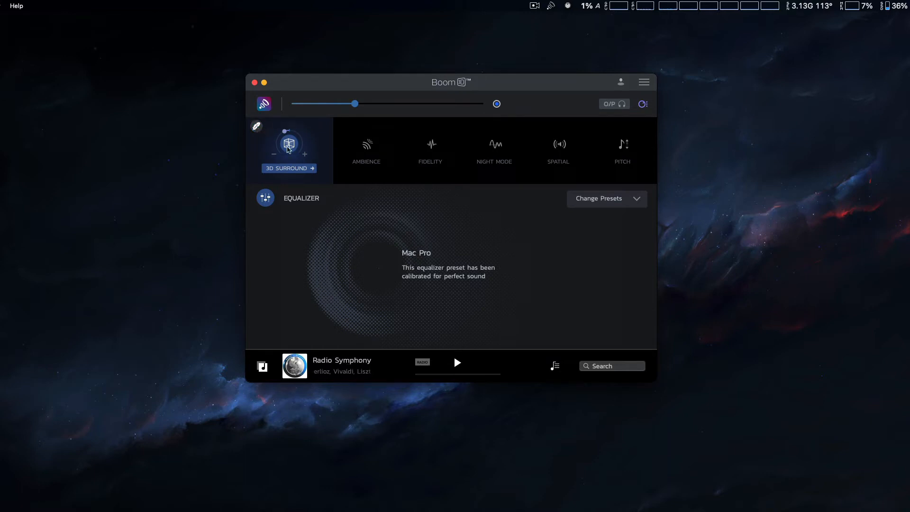
mouse_move(440, 212)
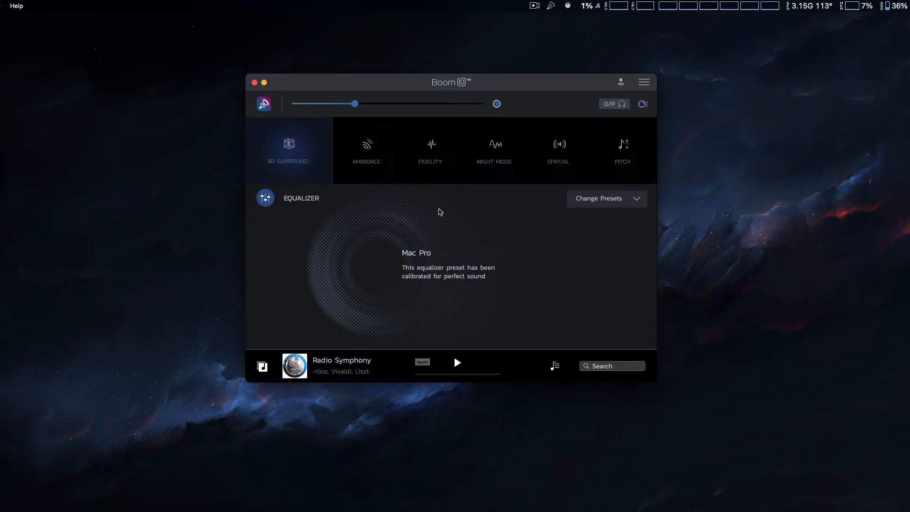
mouse_move(503, 191)
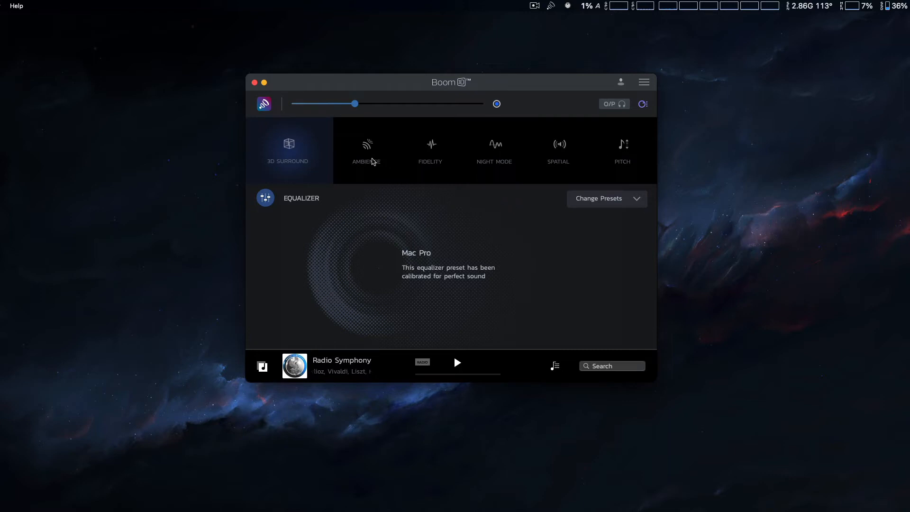
mouse_move(365, 152)
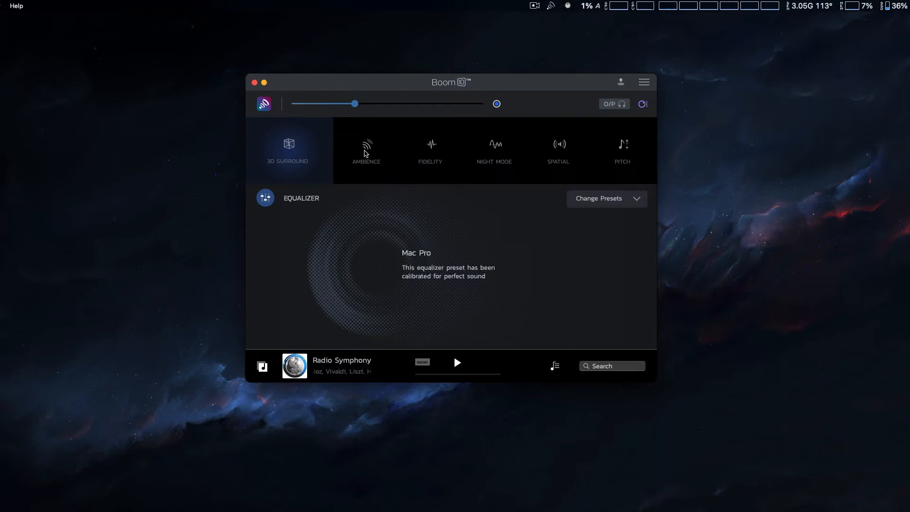
mouse_move(499, 156)
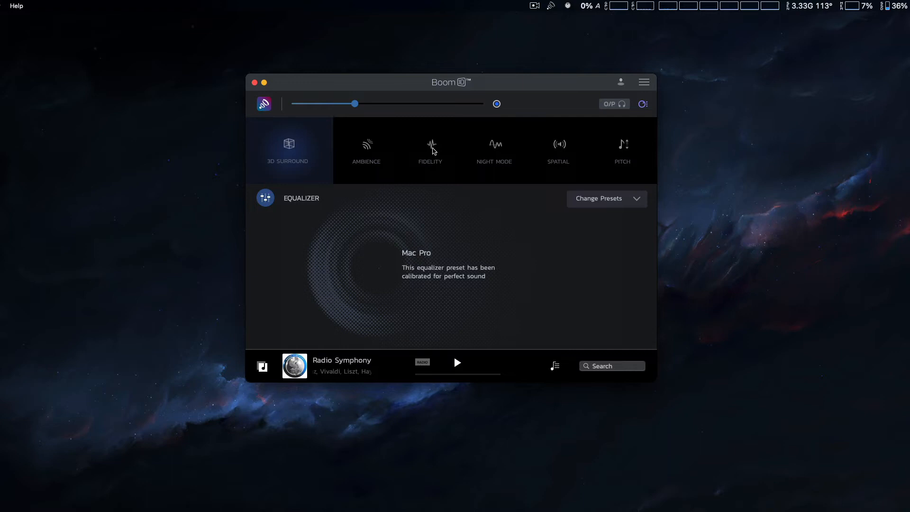
mouse_move(613, 143)
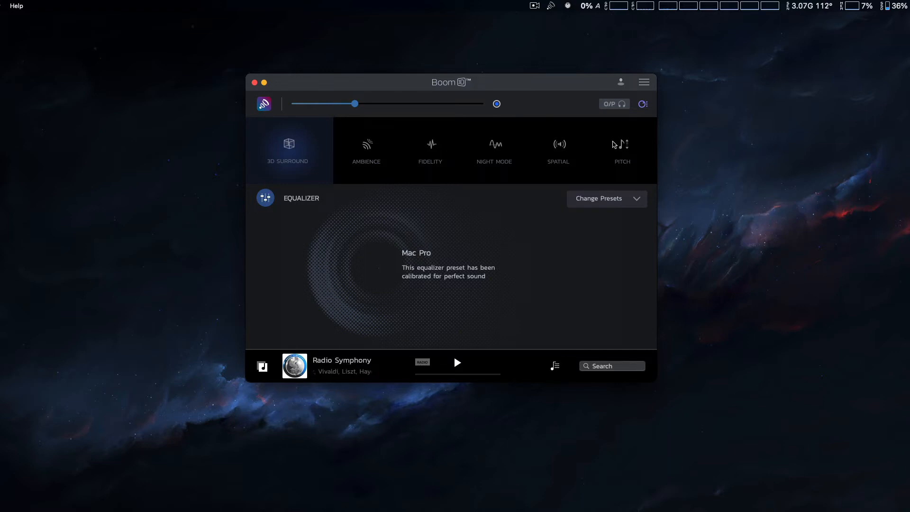
mouse_move(568, 149)
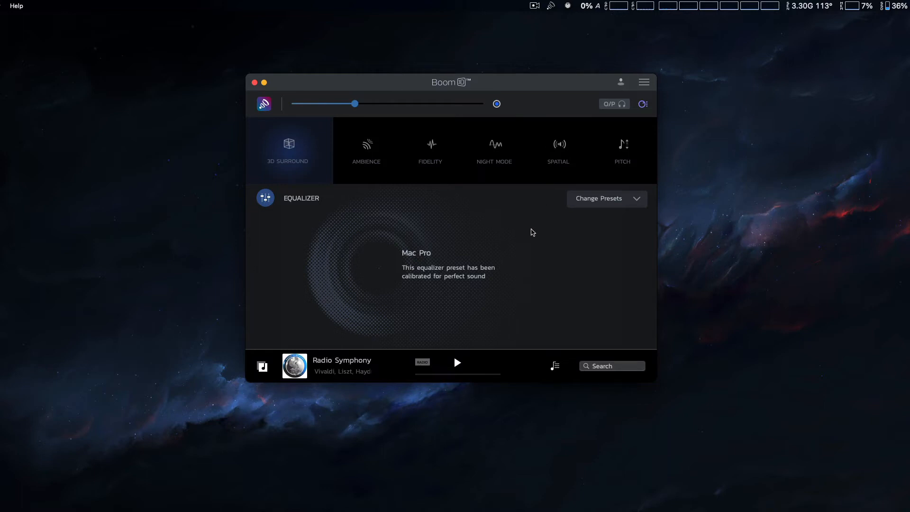
mouse_move(534, 233)
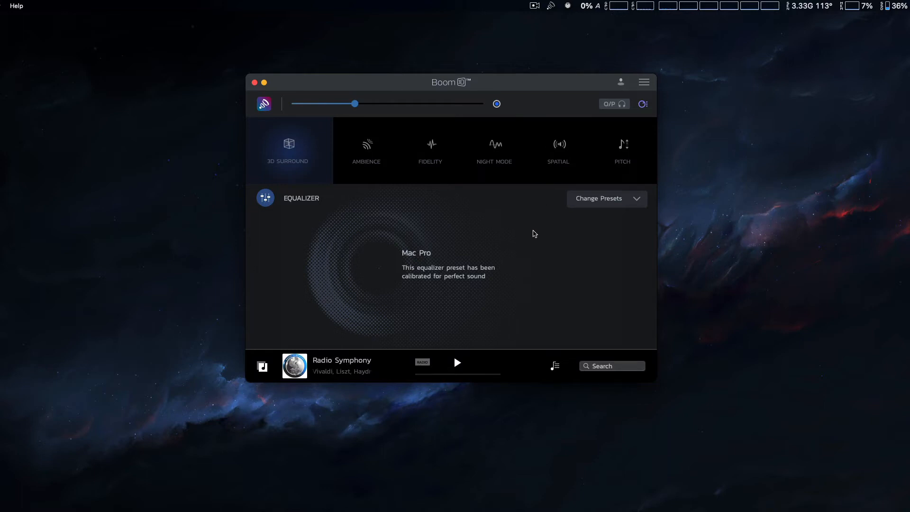
mouse_move(588, 290)
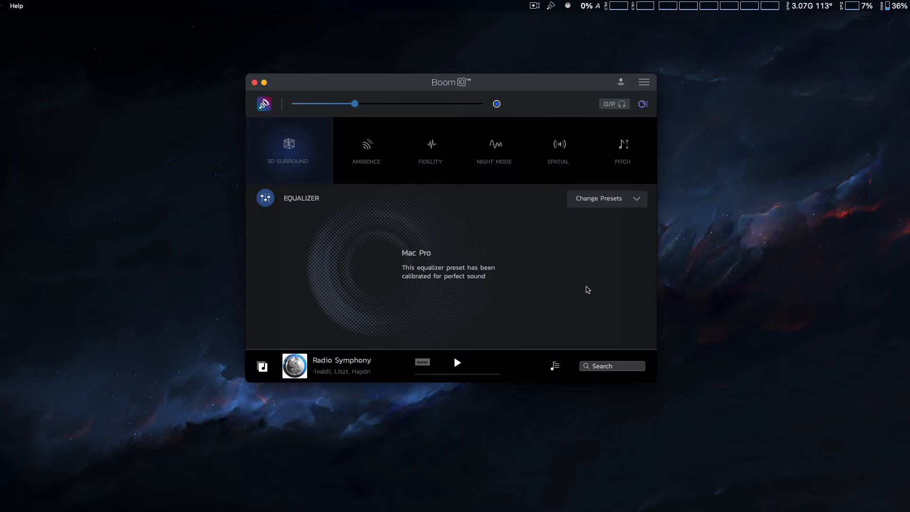
mouse_move(584, 287)
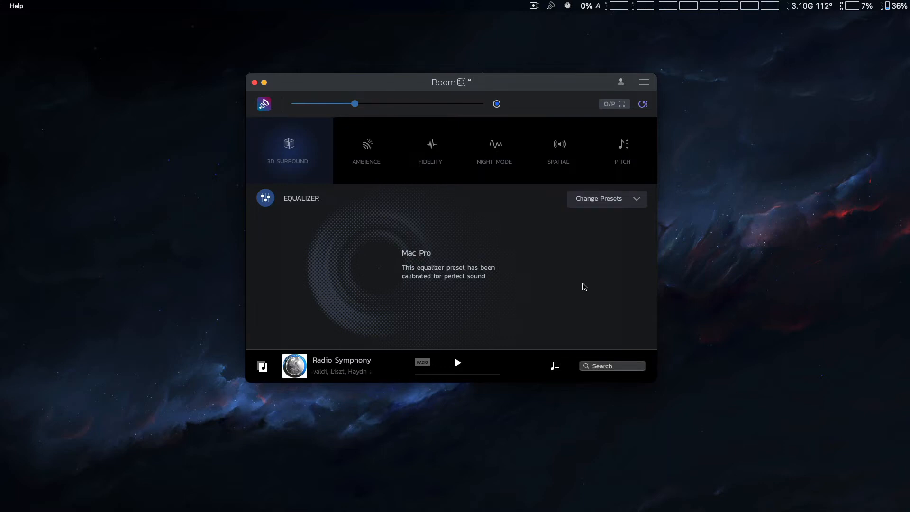
mouse_move(634, 221)
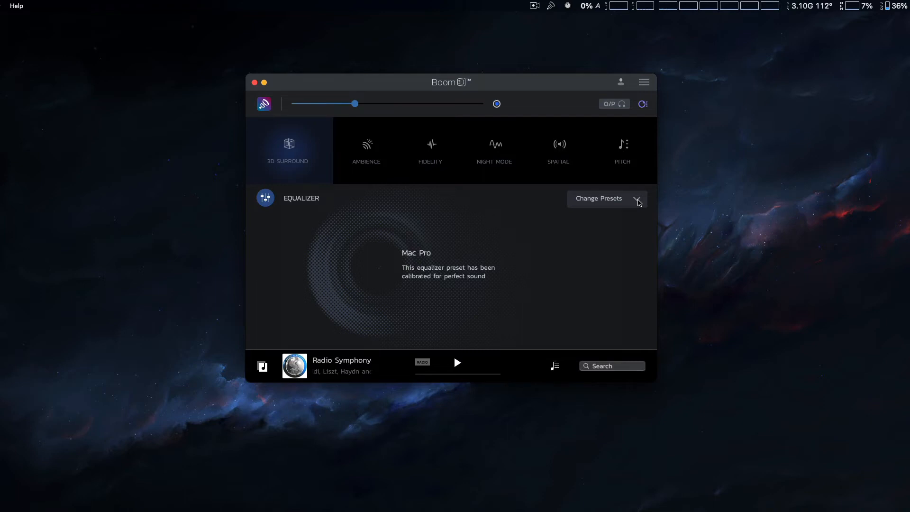
Step: Open the equalizer preset dropdown and scroll through the Boom Presets sound styles
click(598, 198)
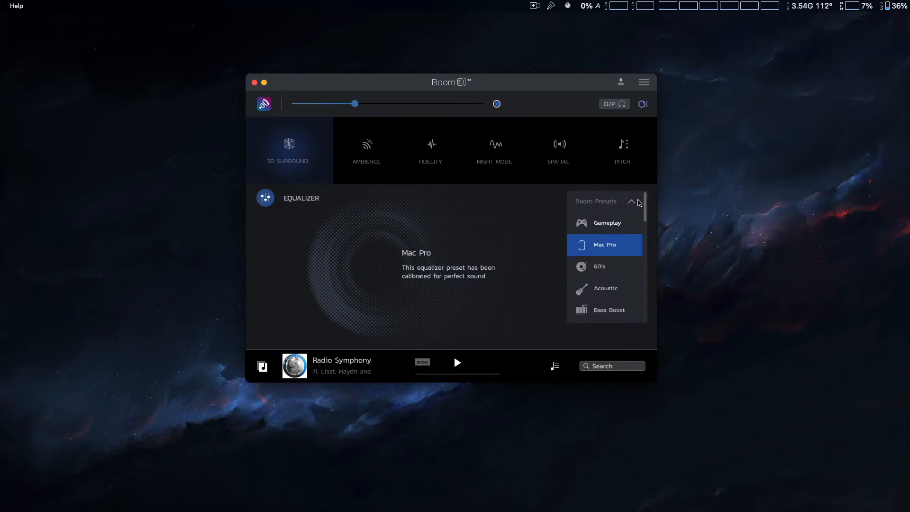
mouse_move(638, 277)
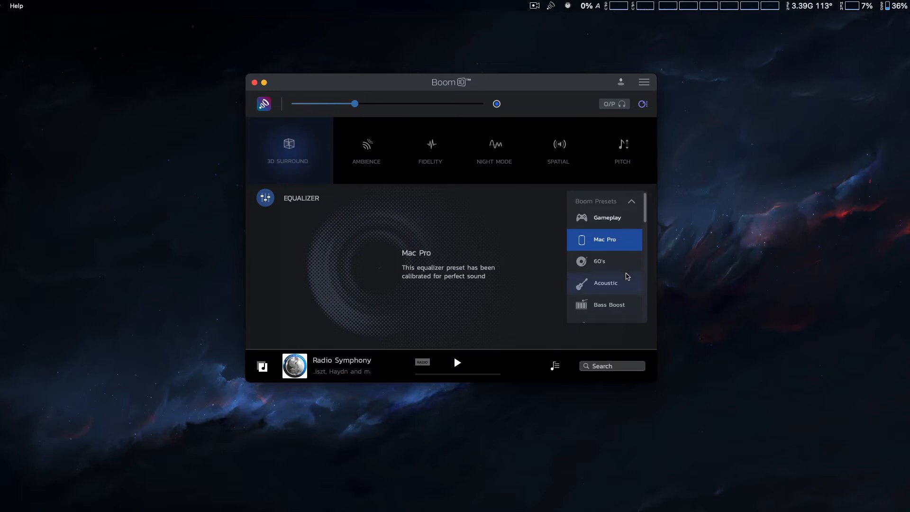
scroll(down, 3)
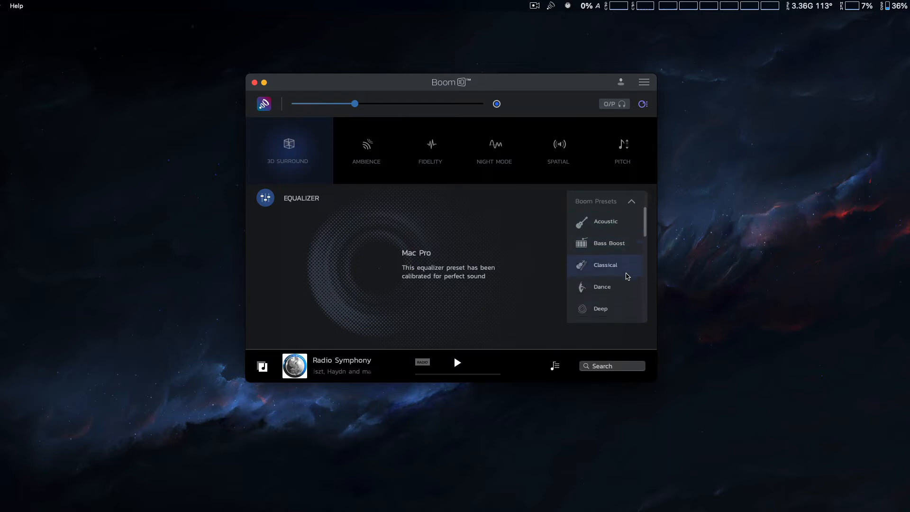
scroll(down, 3)
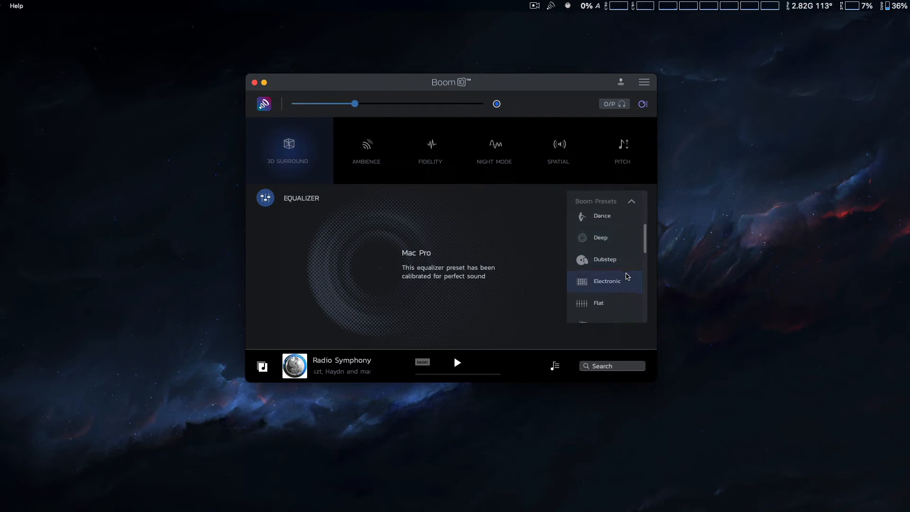
scroll(down, 3)
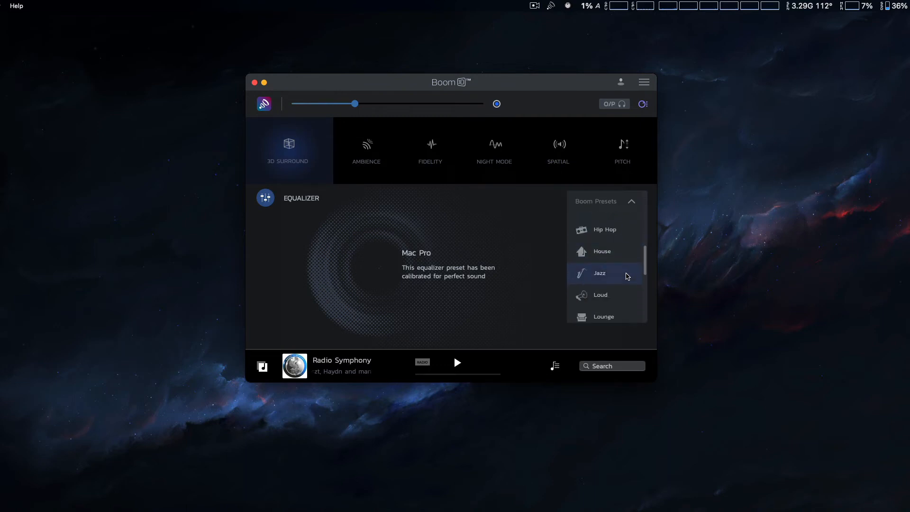
scroll(down, 3)
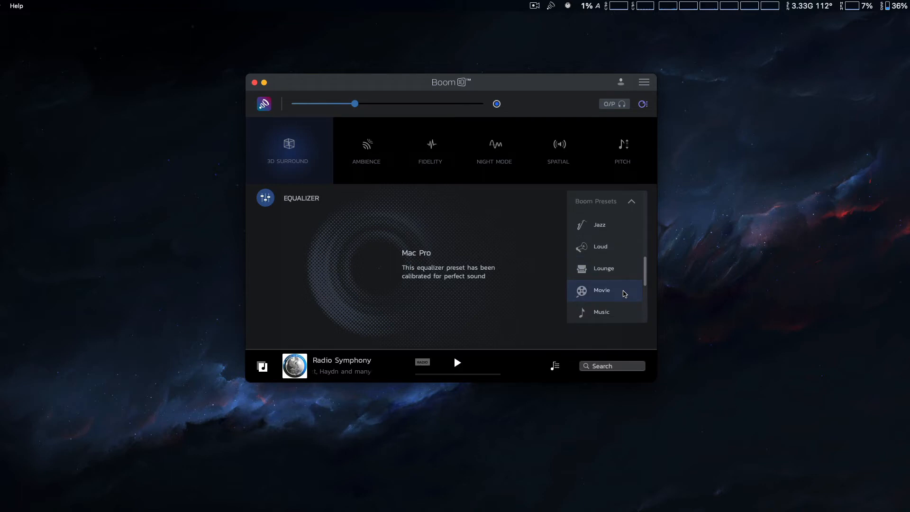
scroll(down, 3)
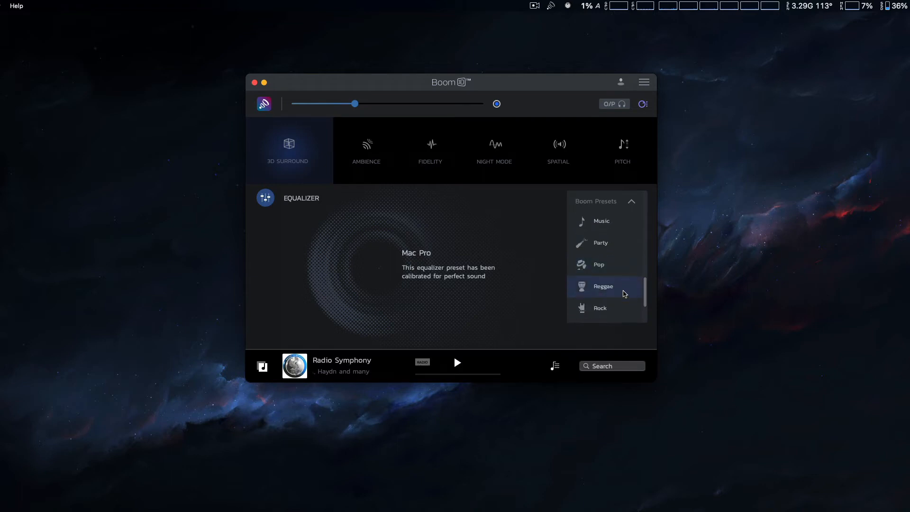
scroll(down, 3)
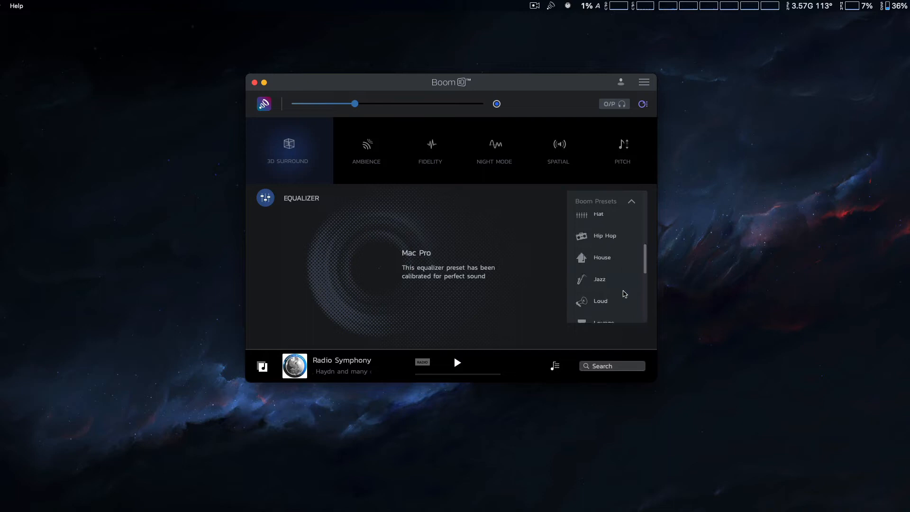
scroll(down, 3)
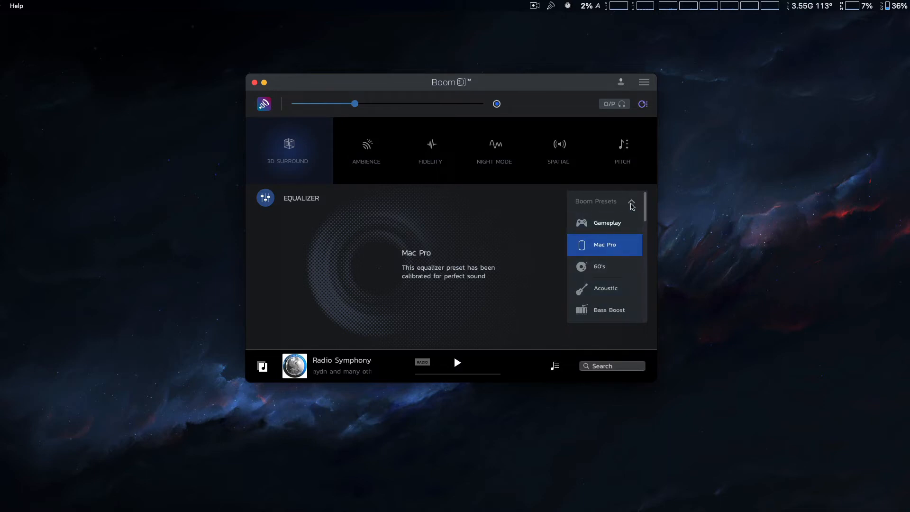
scroll(down, 3)
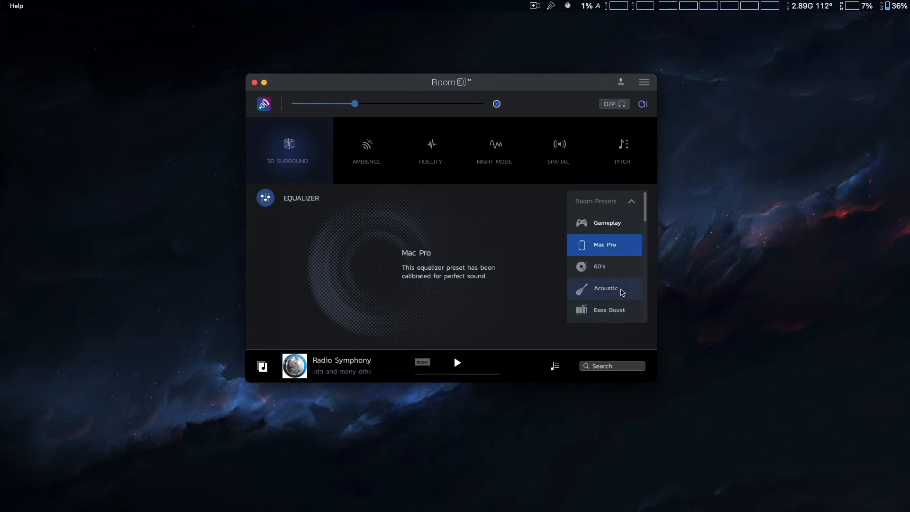
mouse_move(498, 296)
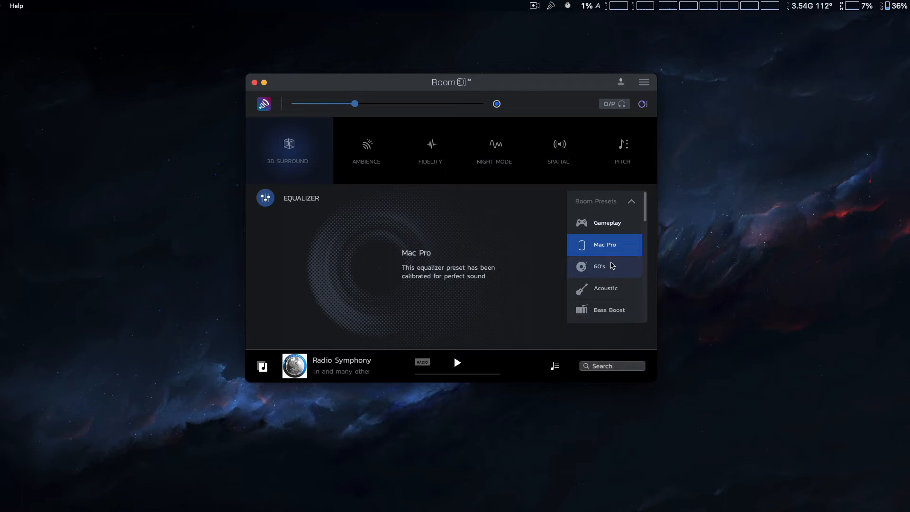
scroll(down, 3)
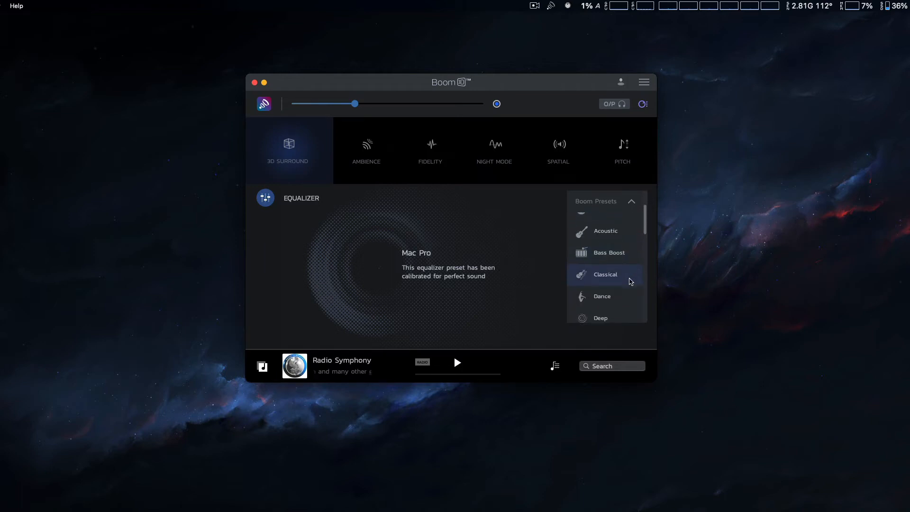
scroll(down, 3)
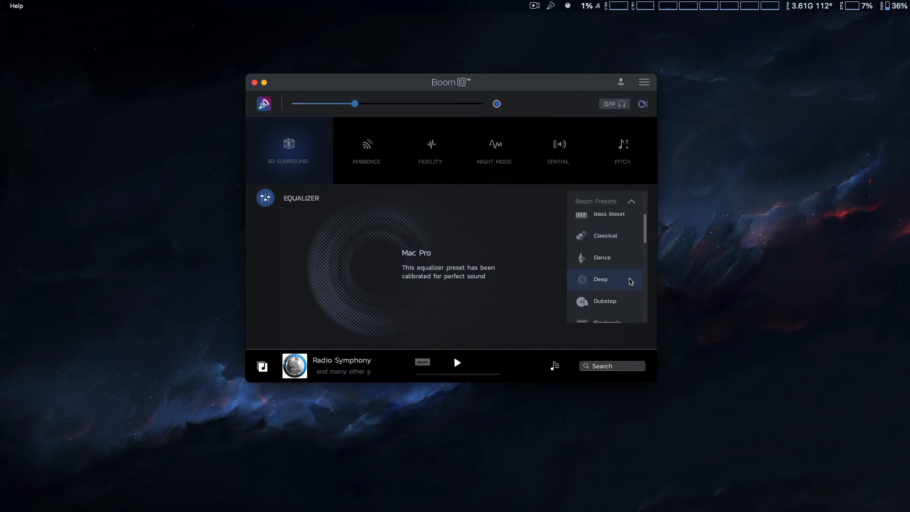
scroll(down, 3)
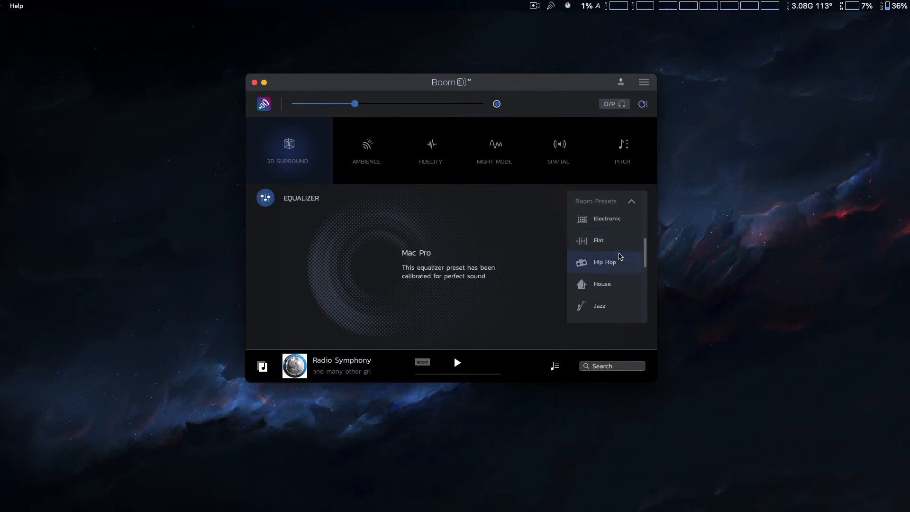
scroll(down, 3)
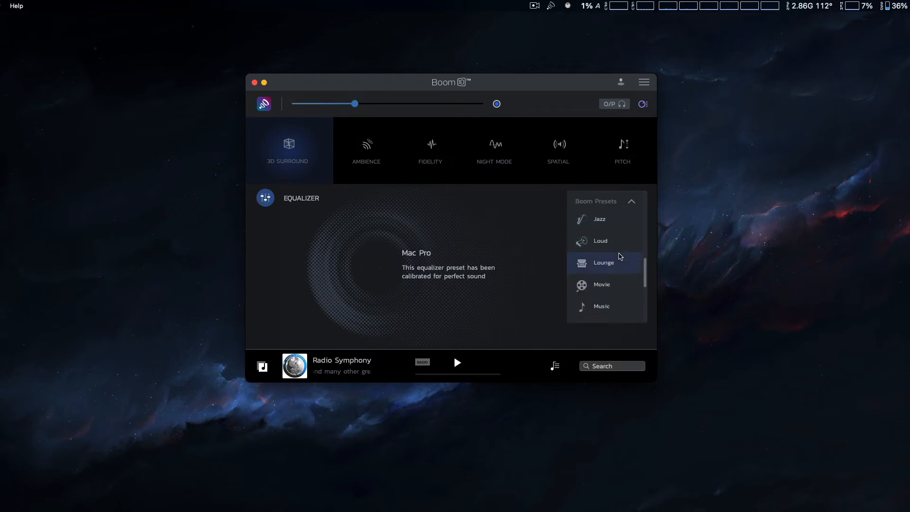
Step: Apply the Movie preset, view its multi-band curve, and reopen the preset list
click(601, 284)
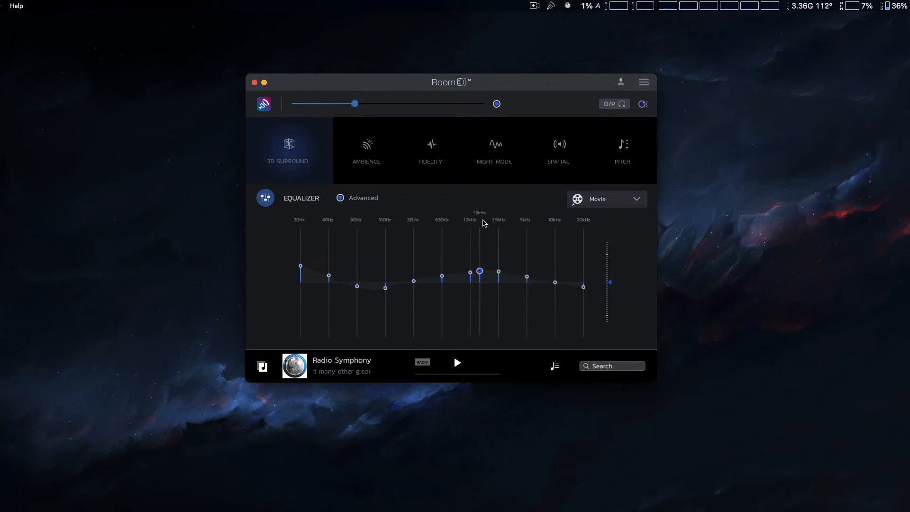
drag(479, 271, 479, 273)
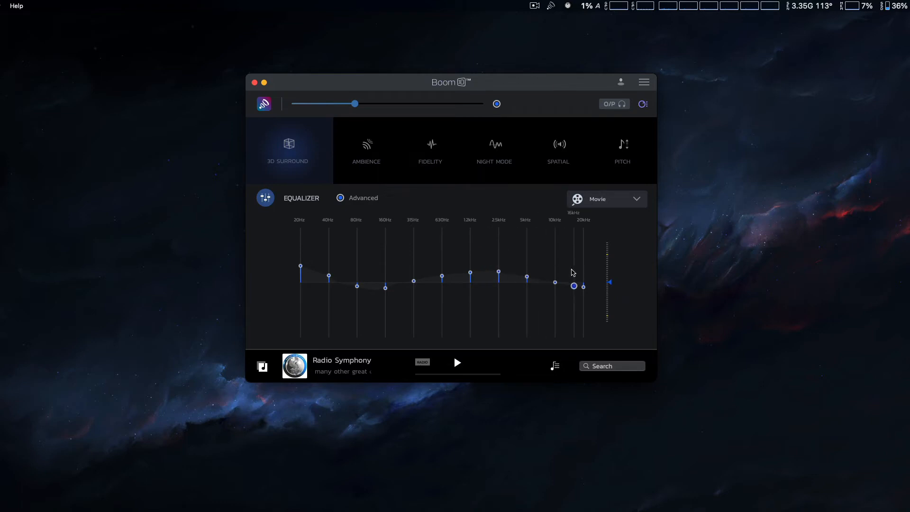
mouse_move(575, 273)
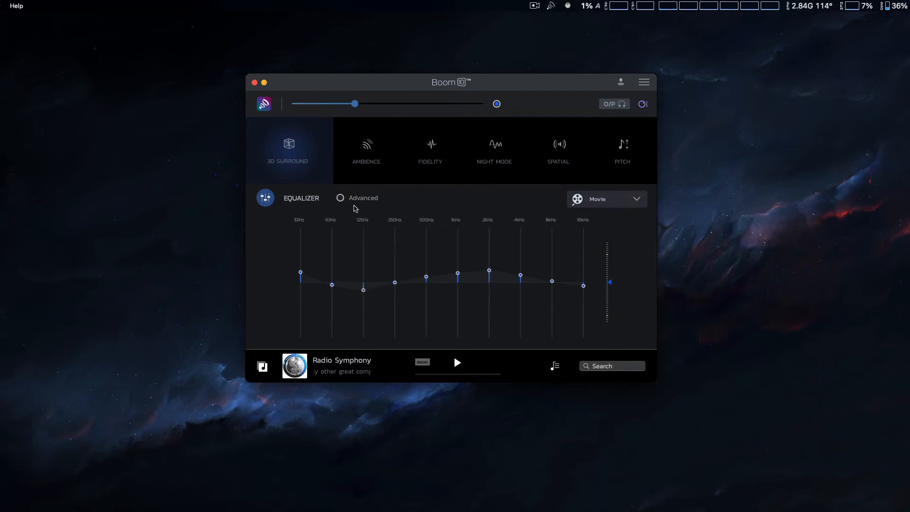
click(341, 197)
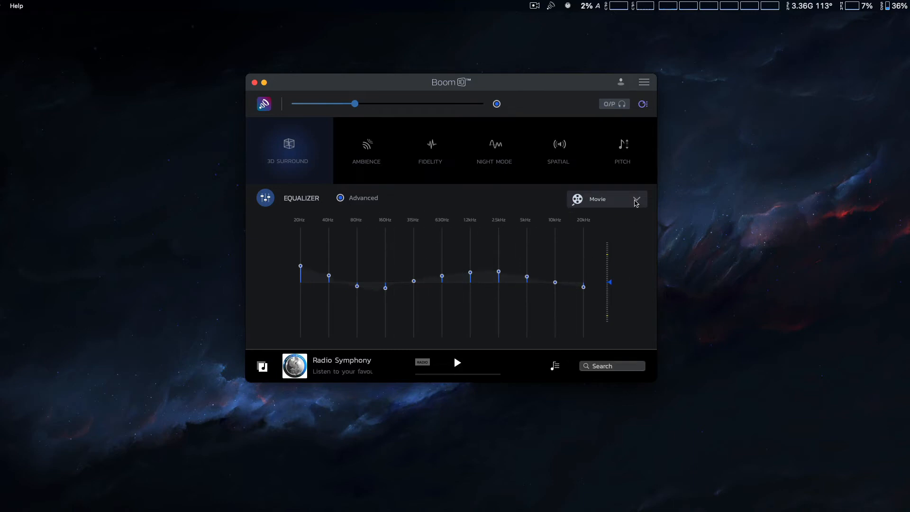
click(636, 199)
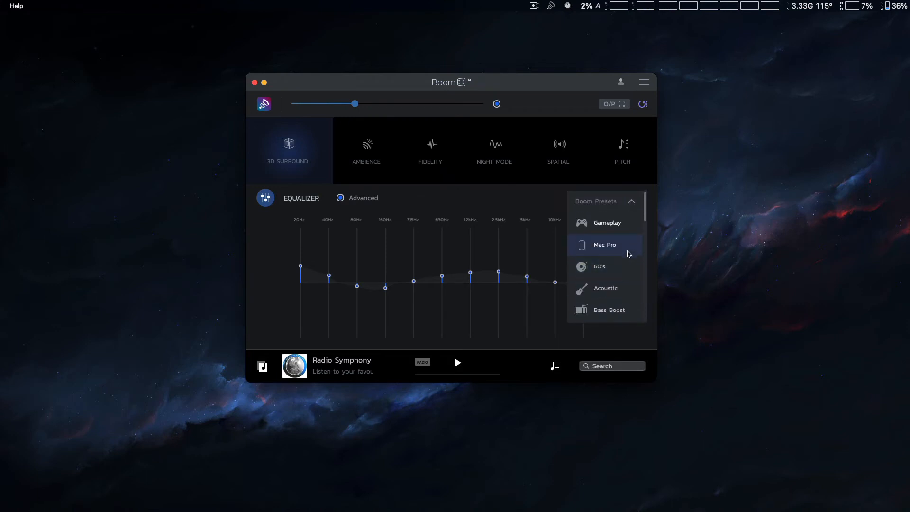
mouse_move(623, 262)
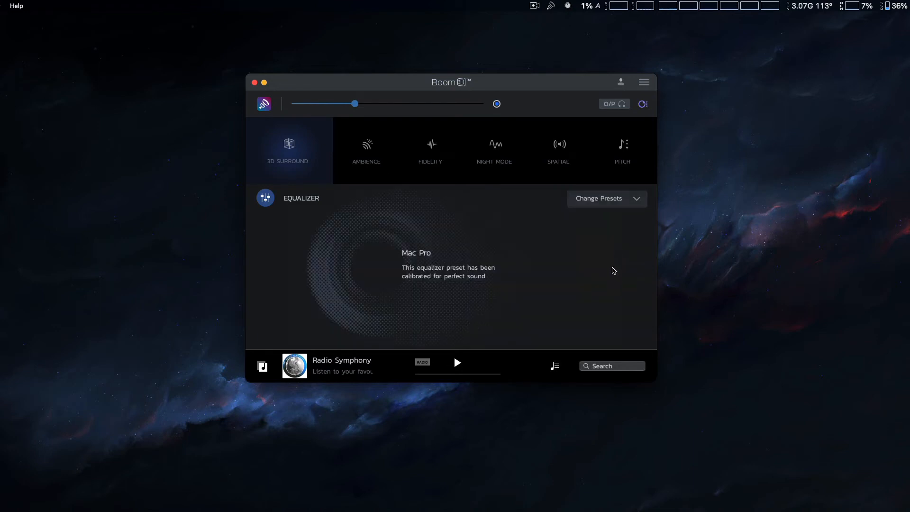
mouse_move(608, 205)
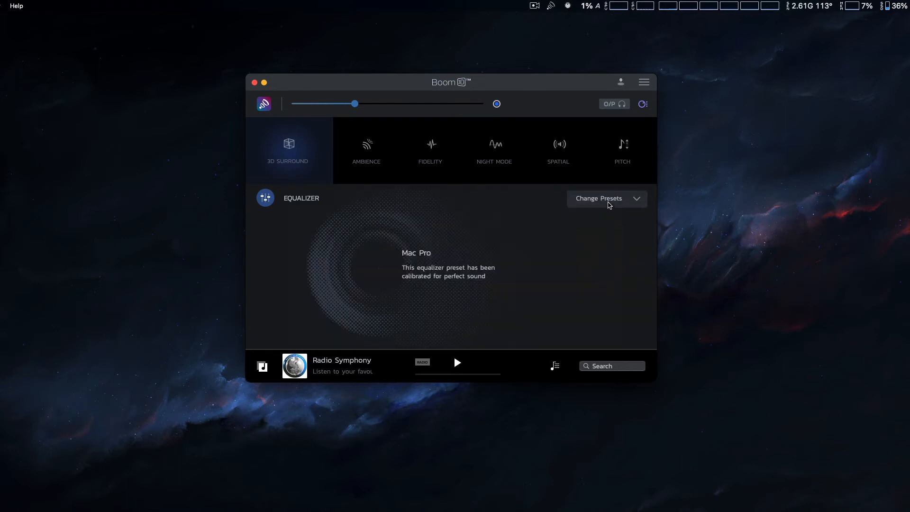
mouse_move(558, 270)
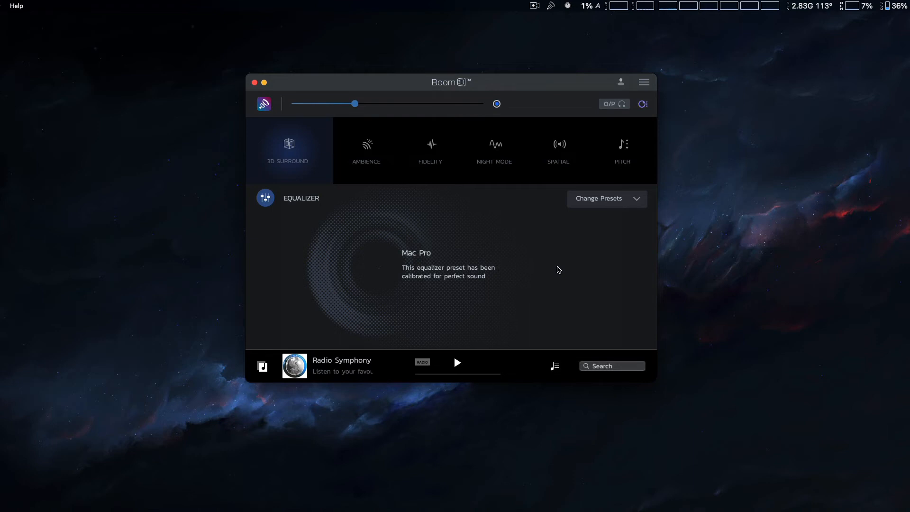
mouse_move(551, 255)
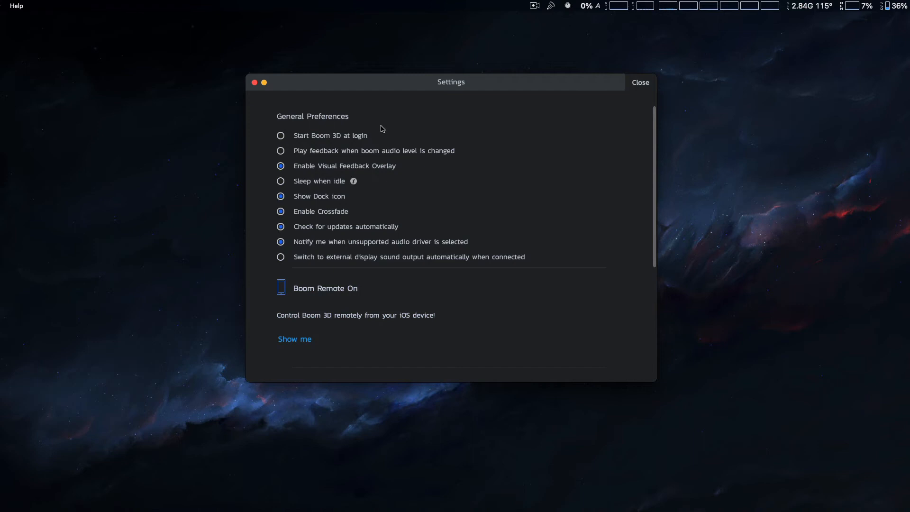
mouse_move(507, 181)
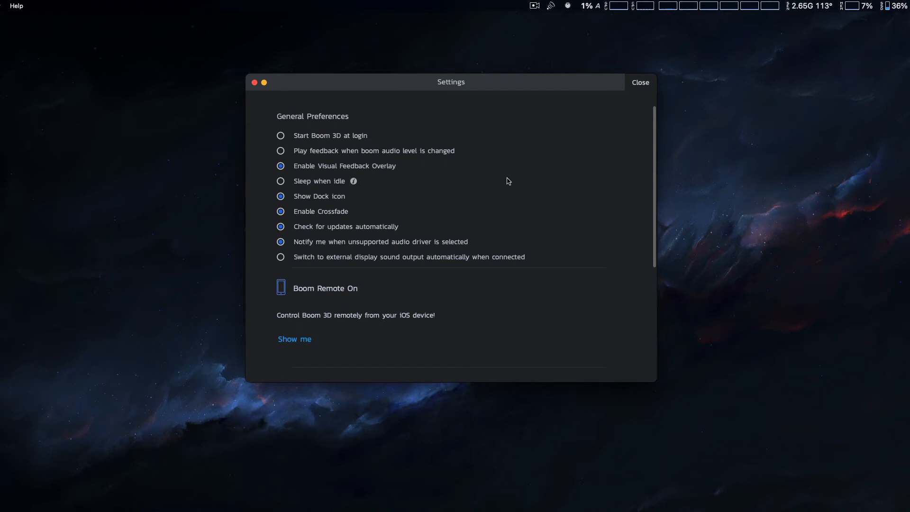
mouse_move(529, 171)
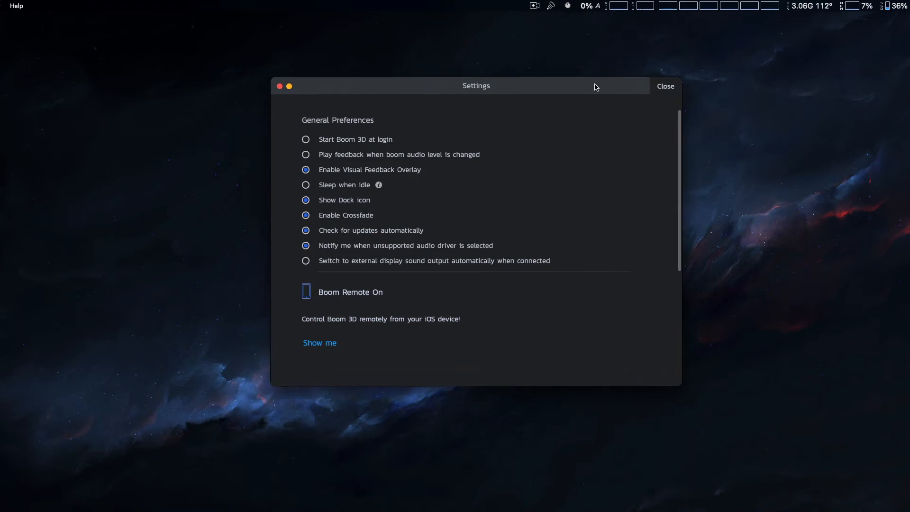
mouse_move(534, 7)
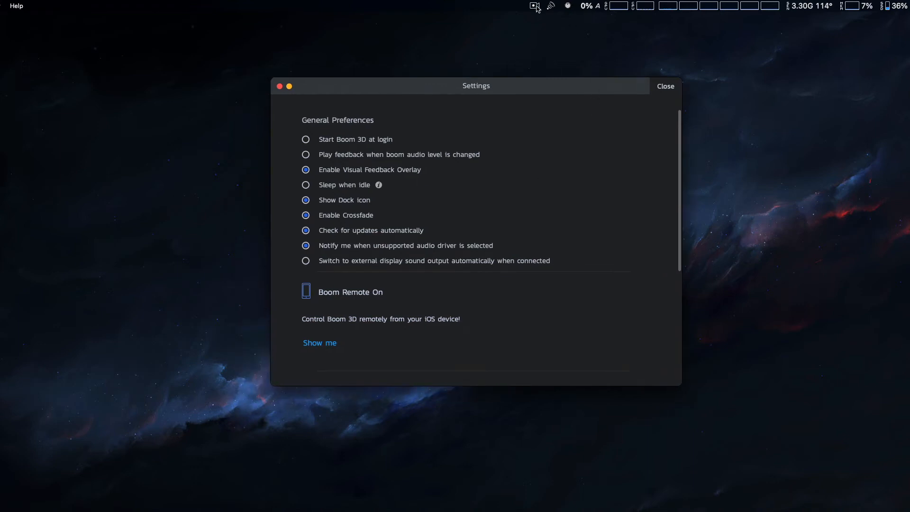
mouse_move(553, 126)
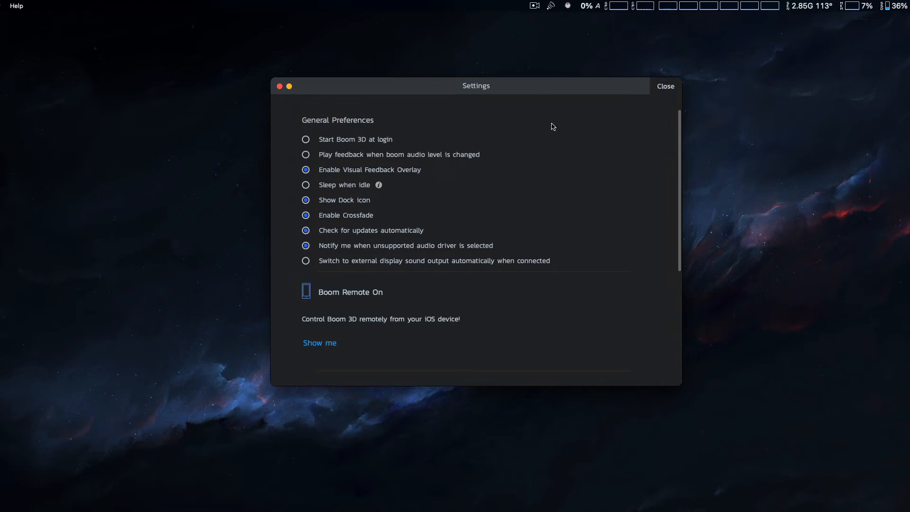
mouse_move(554, 128)
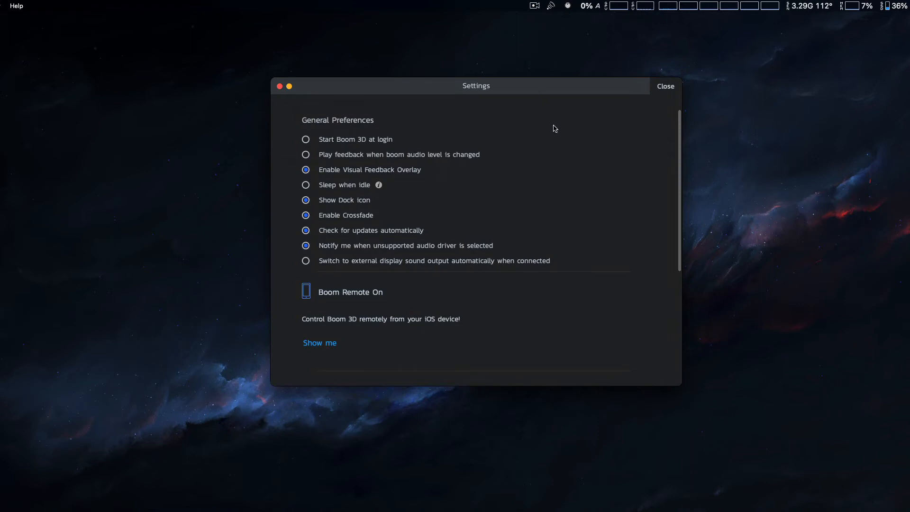
mouse_move(371, 215)
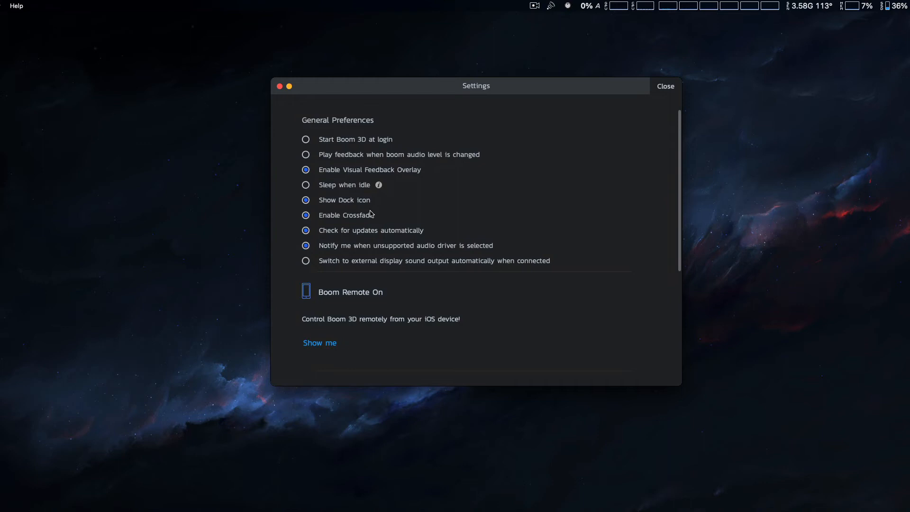
mouse_move(662, 92)
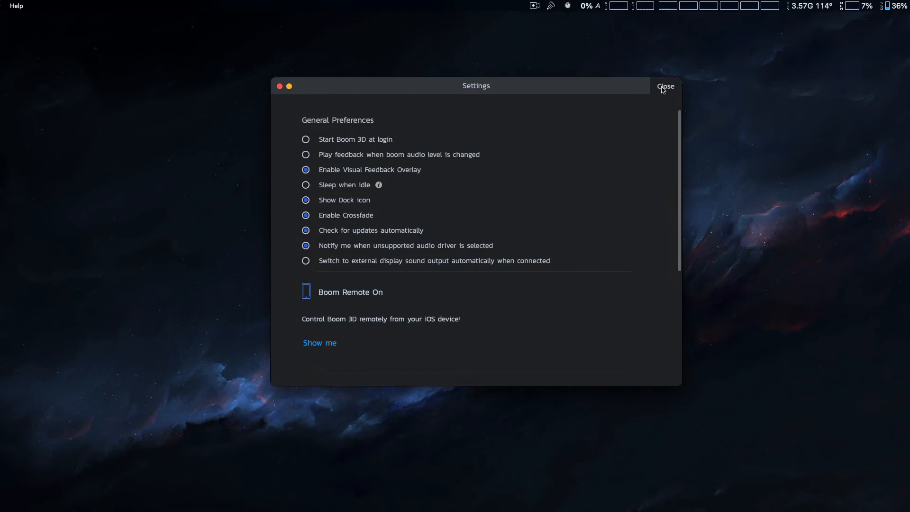
Step: Close the Settings window to return to Boom 3D's main screen
click(665, 86)
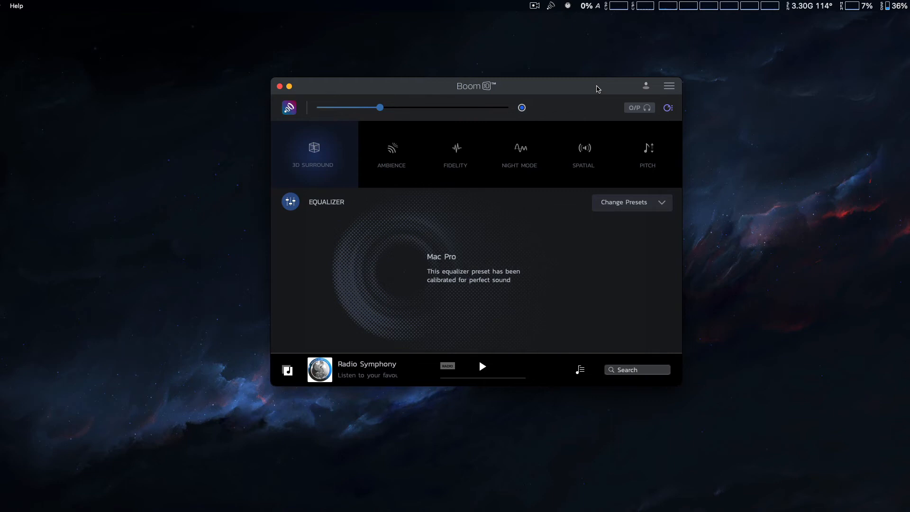
mouse_move(540, 373)
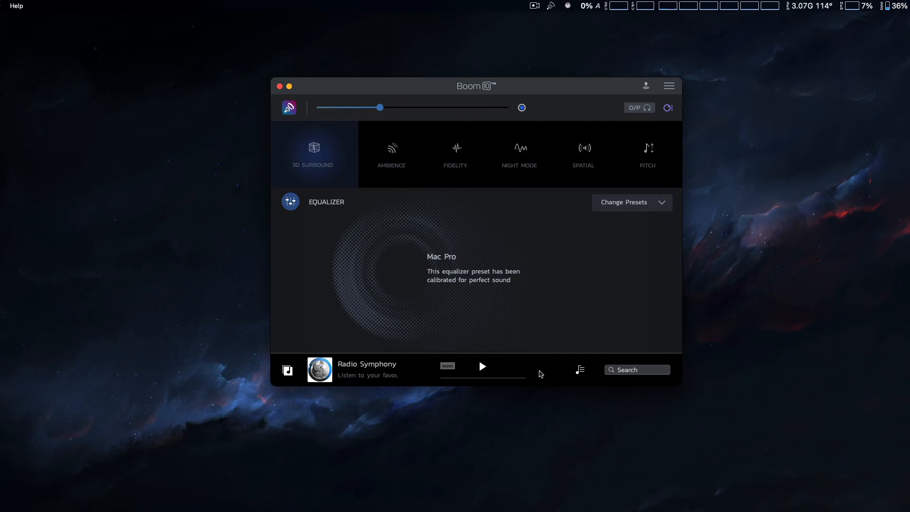
mouse_move(387, 376)
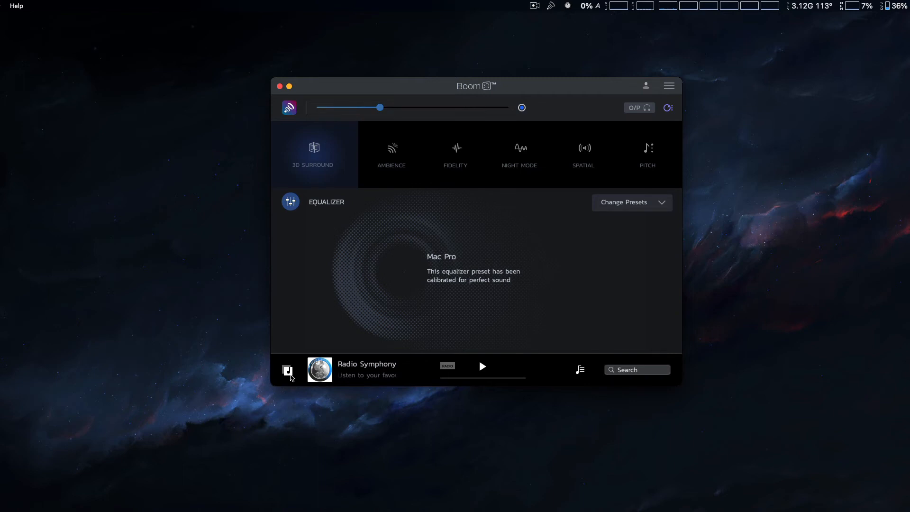
click(287, 370)
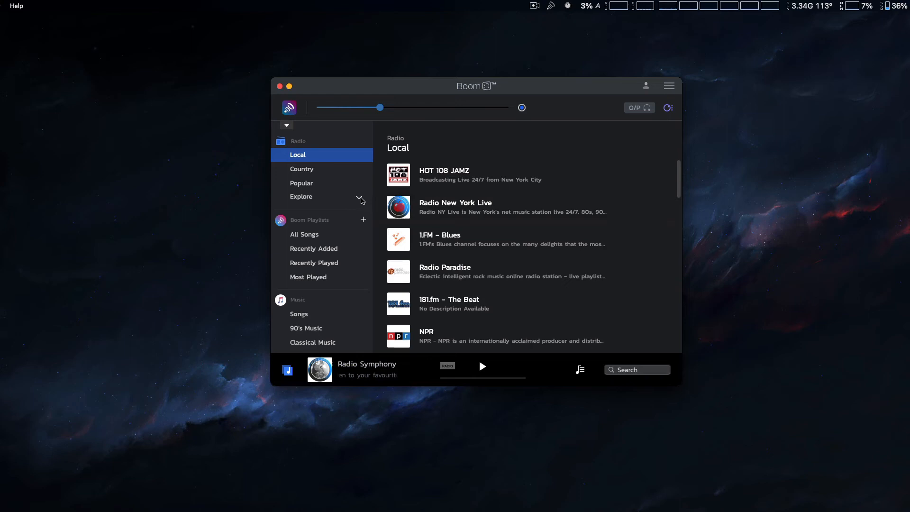
click(360, 197)
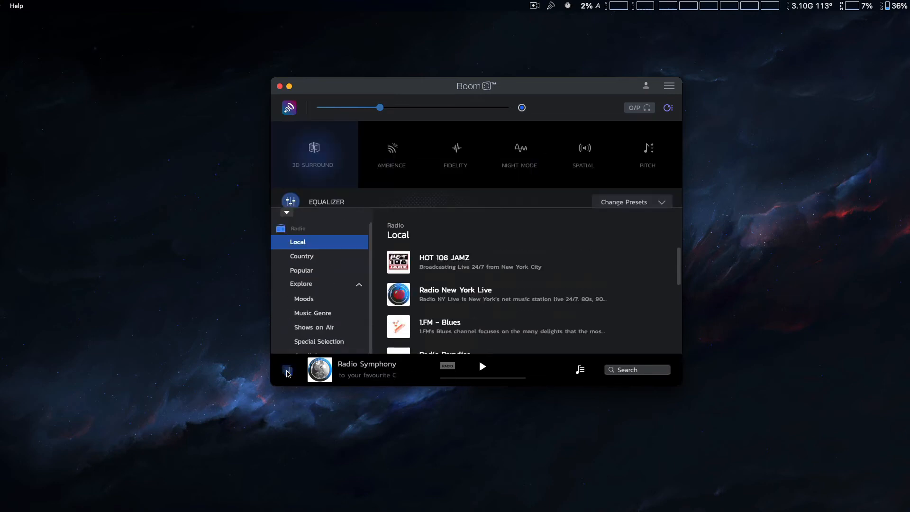
click(287, 370)
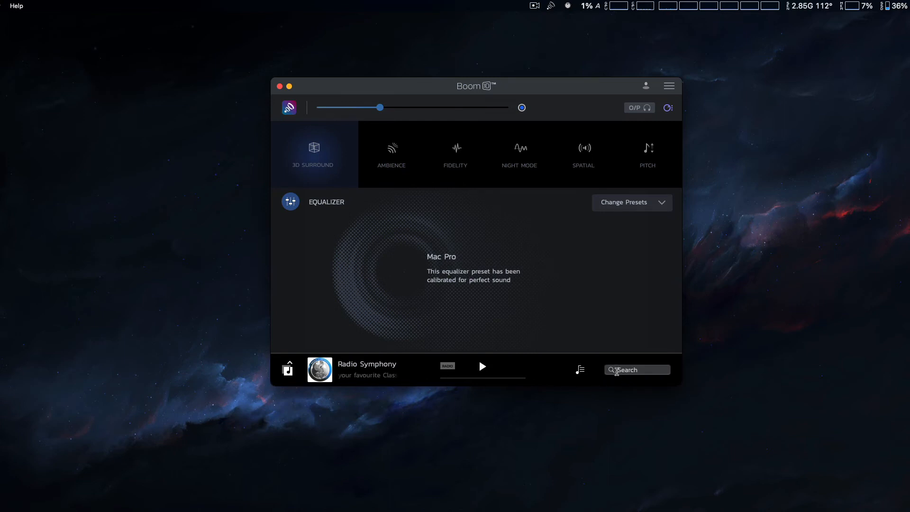
click(580, 369)
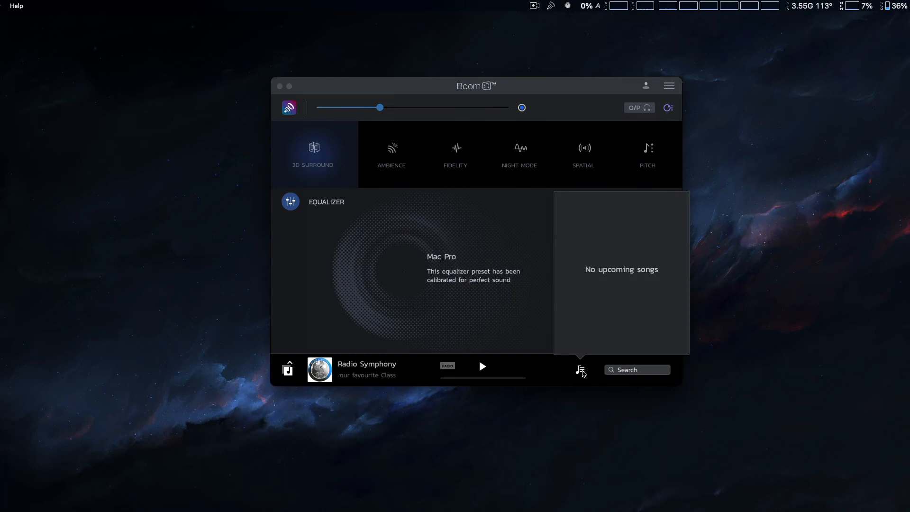
click(581, 370)
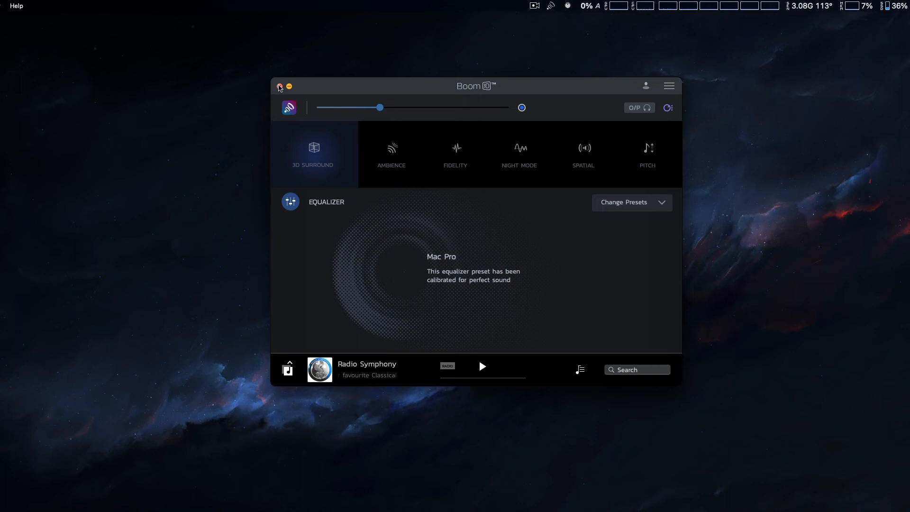
Step: Close the Boom 3D main window, leaving the desktop visible
click(280, 87)
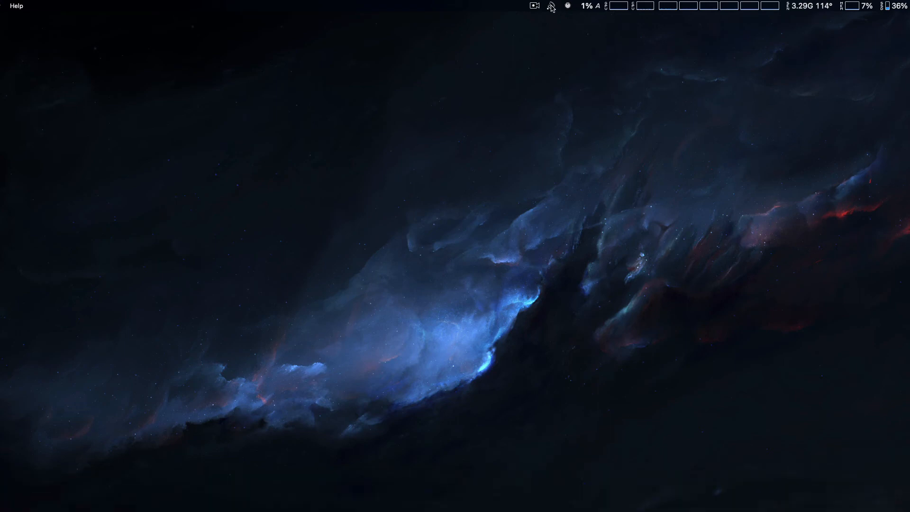
click(550, 6)
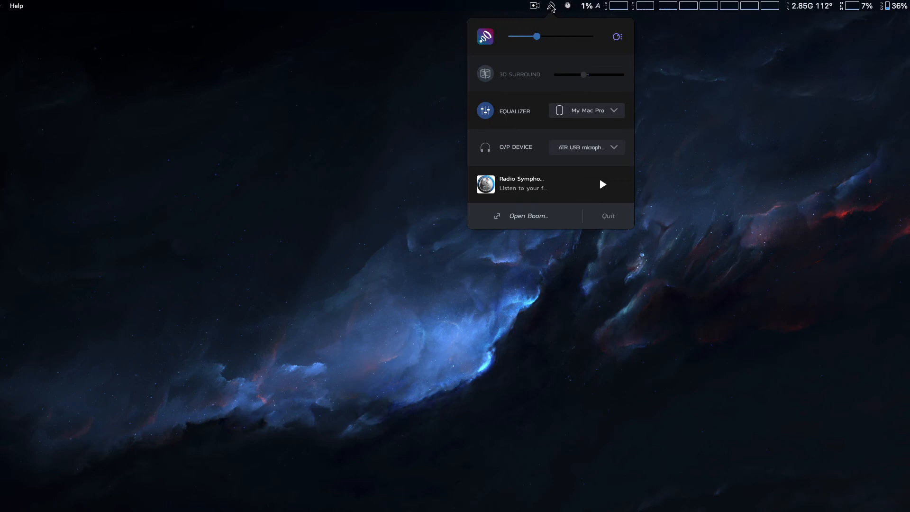
mouse_move(568, 76)
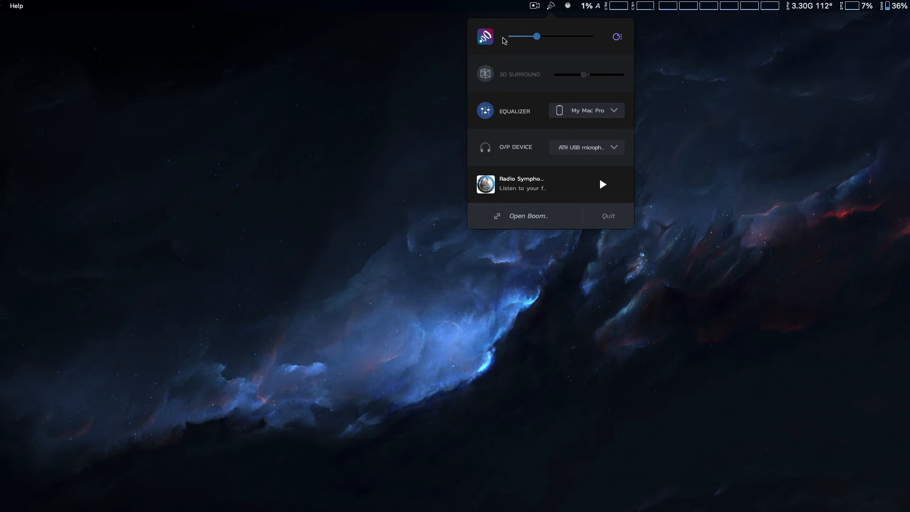
click(484, 36)
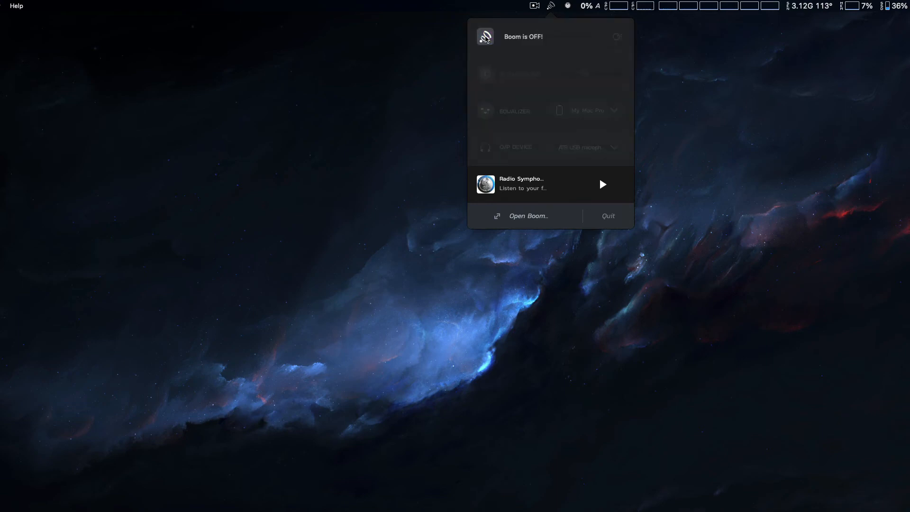
click(485, 37)
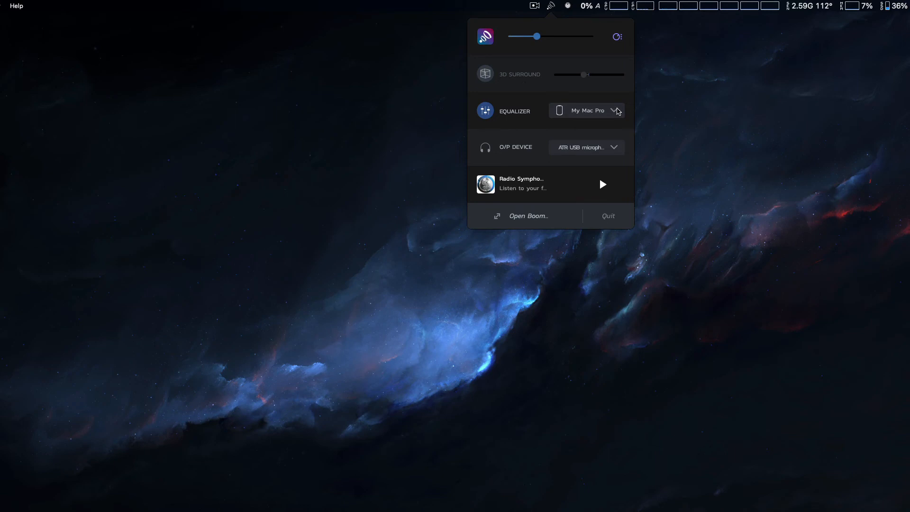
click(614, 110)
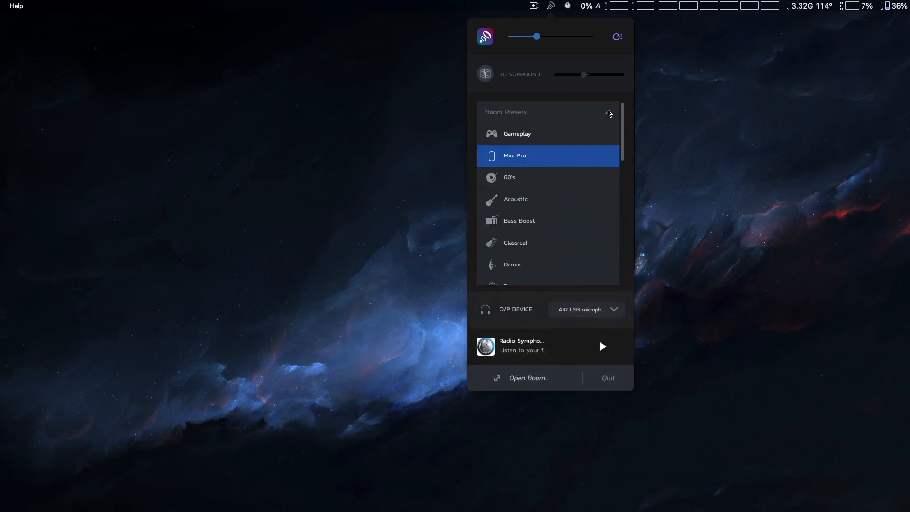
click(515, 155)
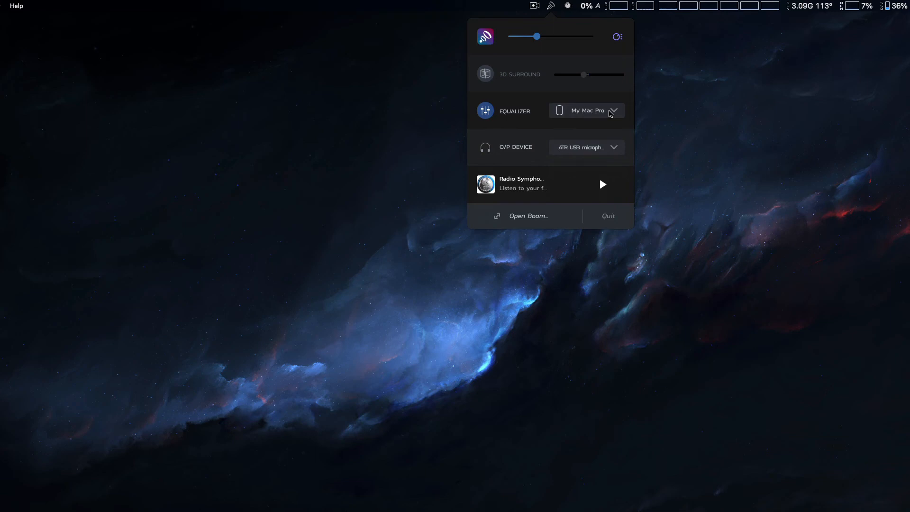
click(586, 147)
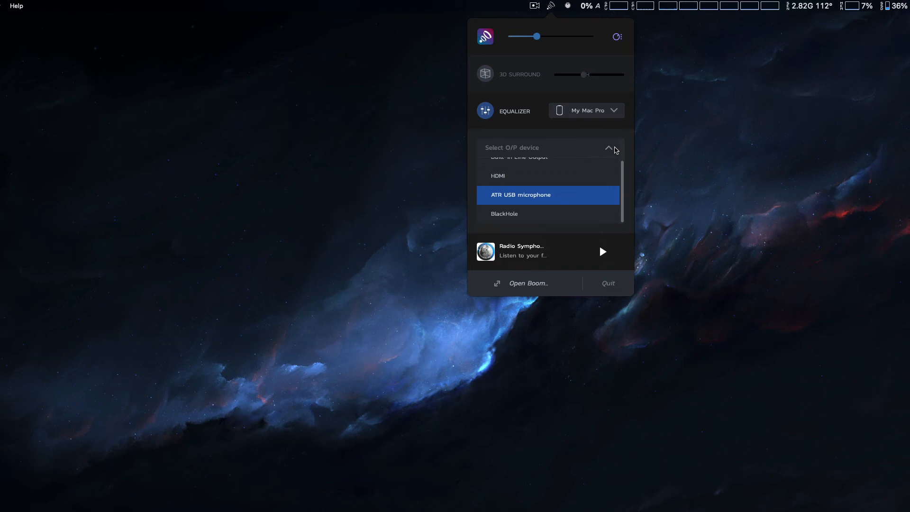
mouse_move(591, 200)
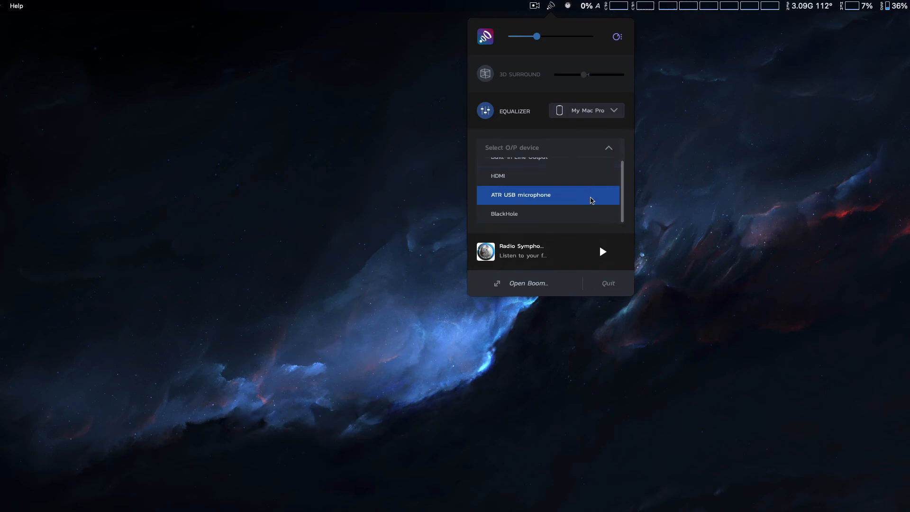
click(520, 195)
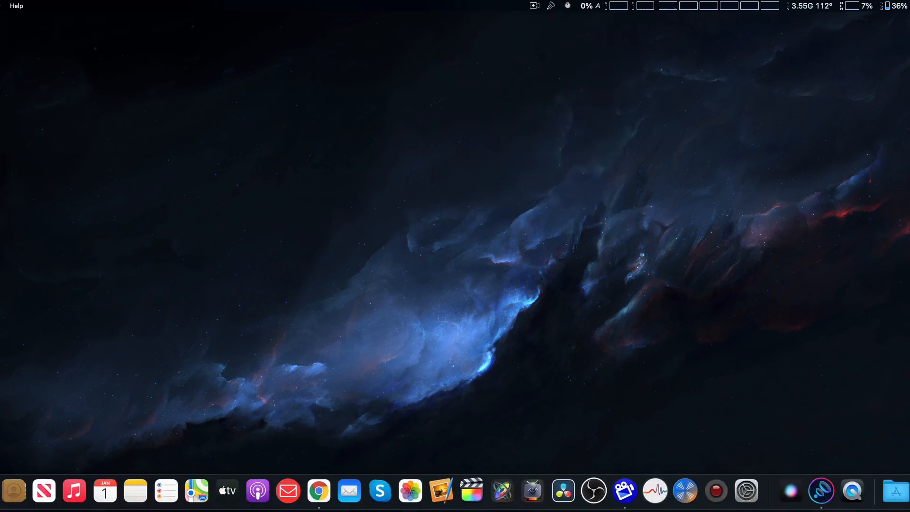
Step: Reopen the Boom 3D main window from the Dock icon
click(821, 490)
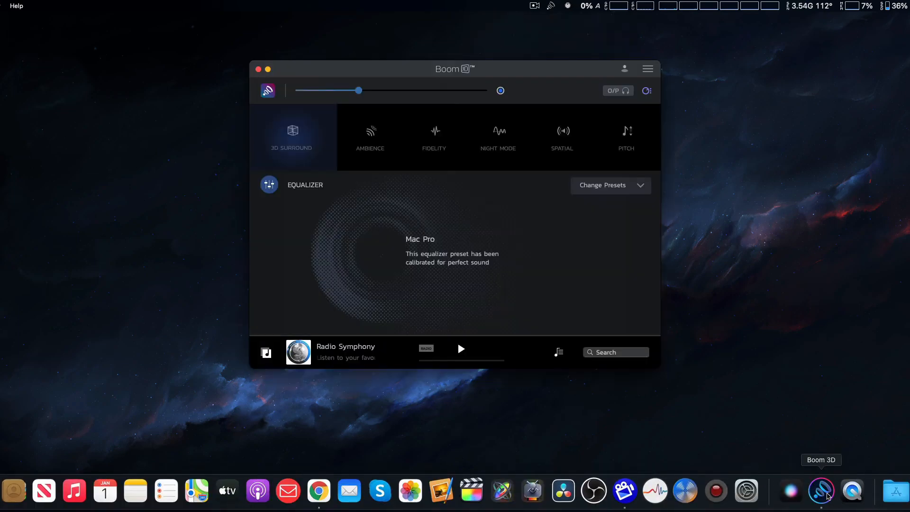
mouse_move(323, 339)
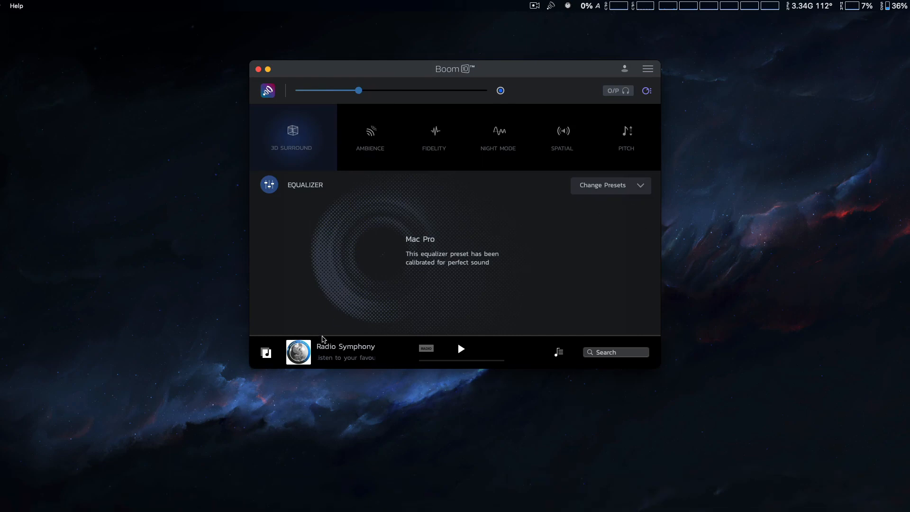
mouse_move(553, 124)
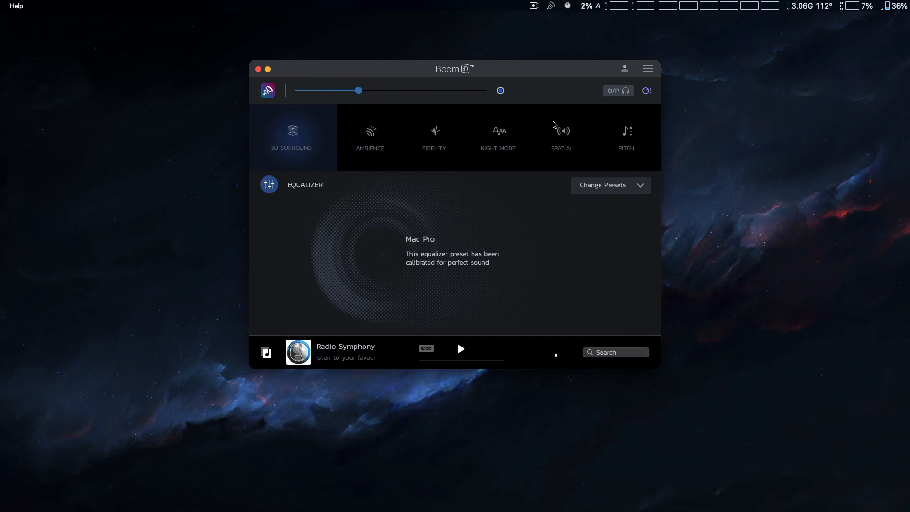
click(647, 68)
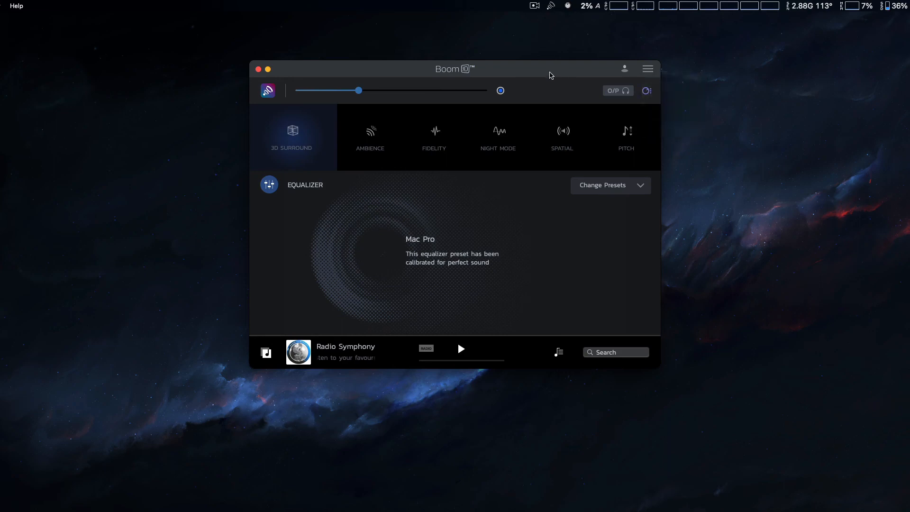
mouse_move(556, 70)
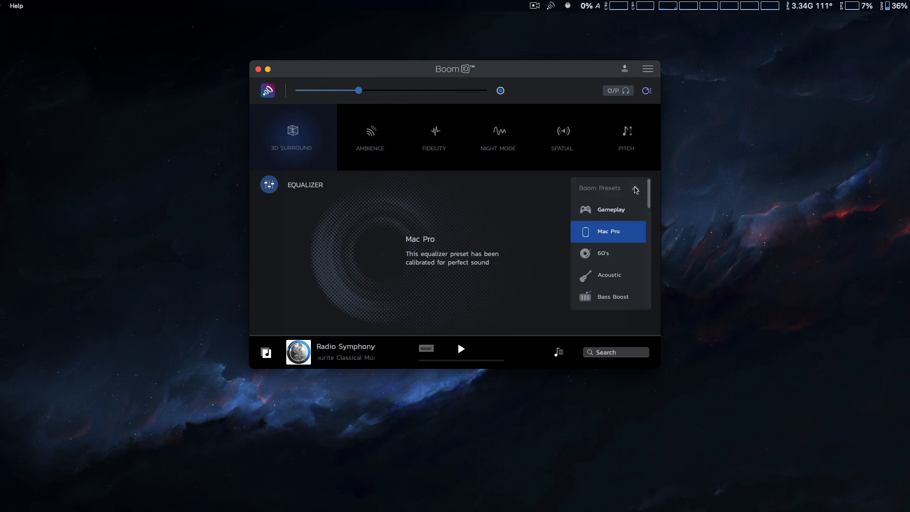
click(635, 188)
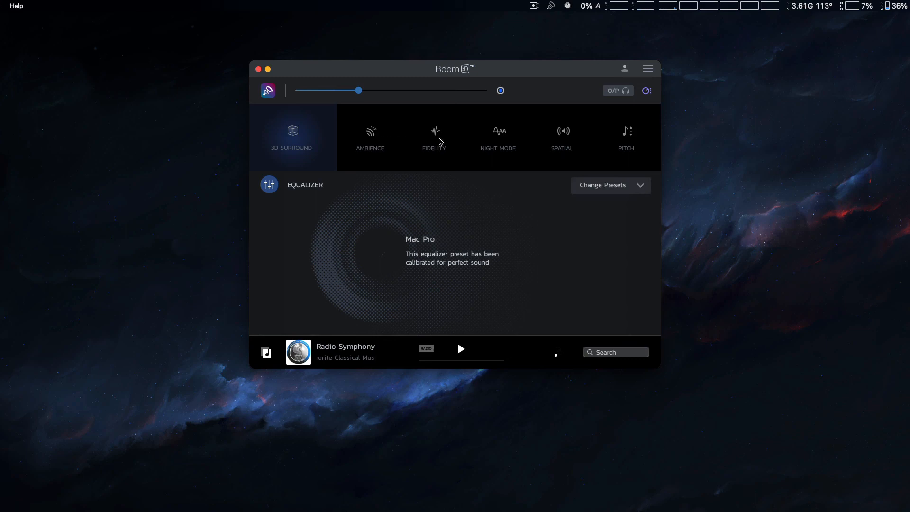
mouse_move(370, 140)
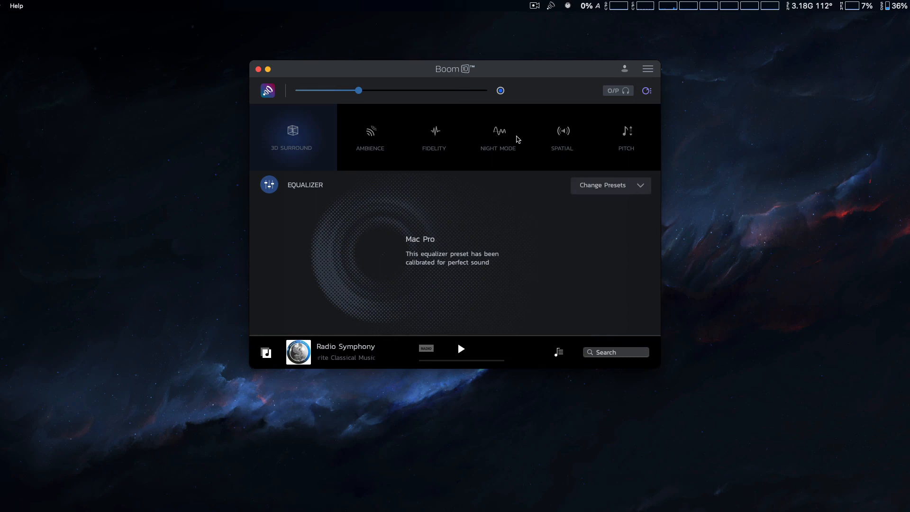
mouse_move(302, 139)
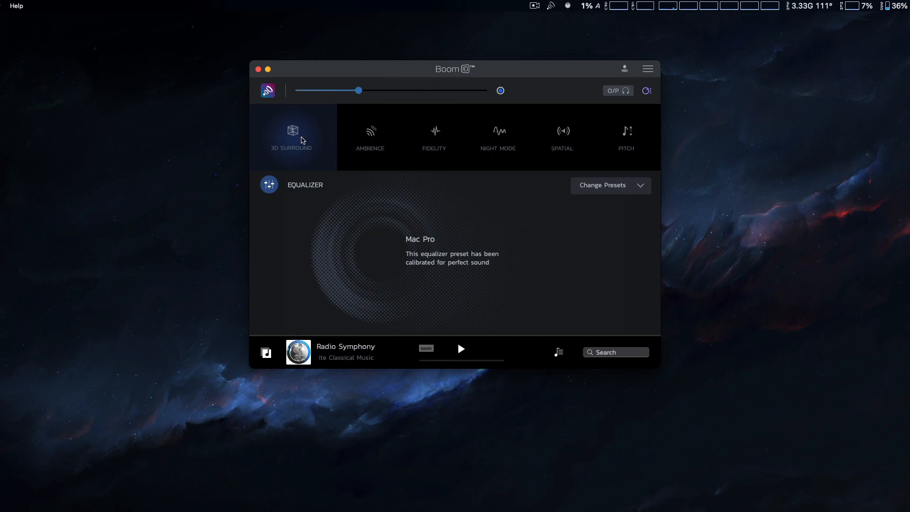
mouse_move(510, 227)
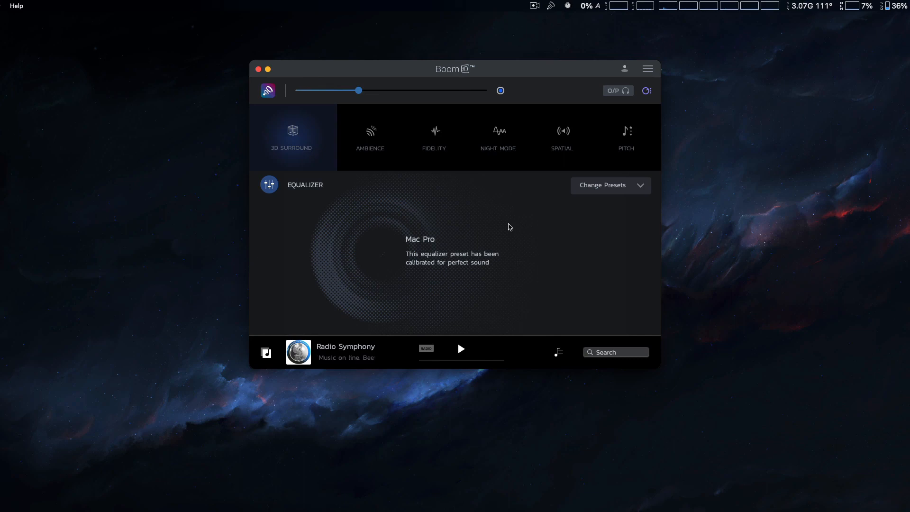
mouse_move(592, 258)
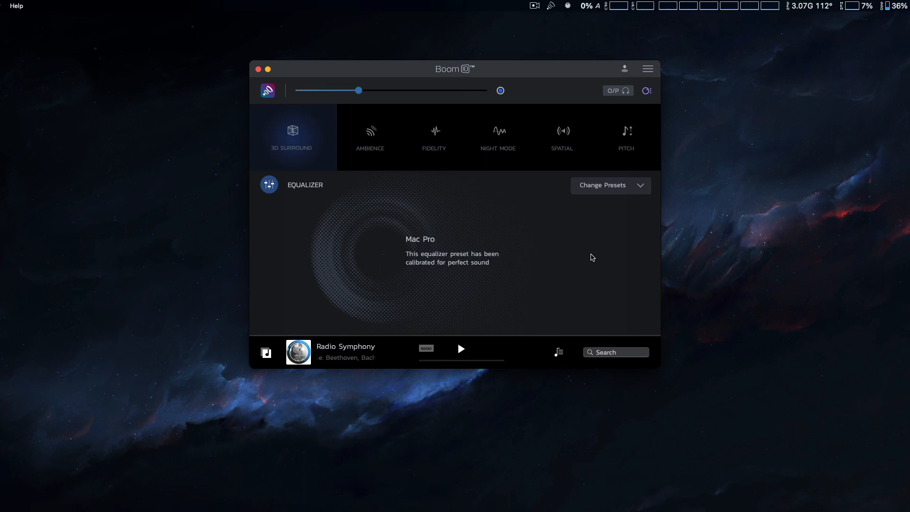
mouse_move(578, 98)
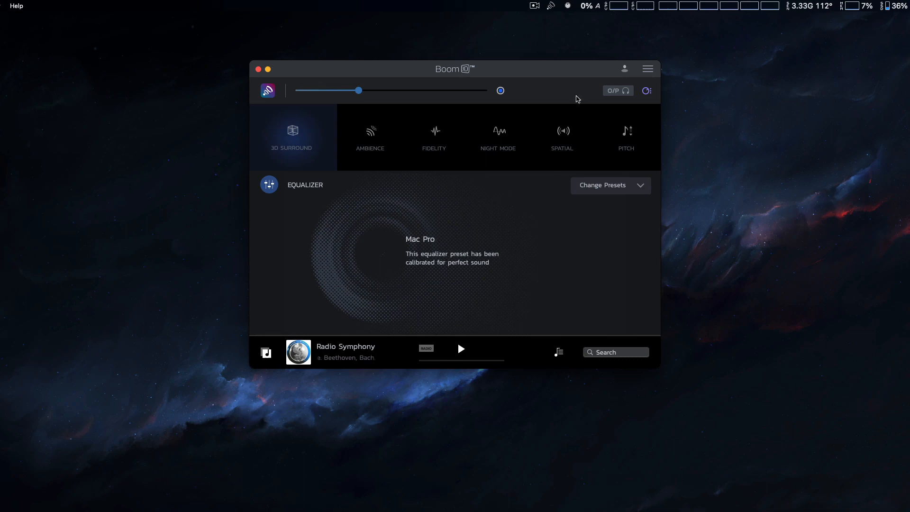